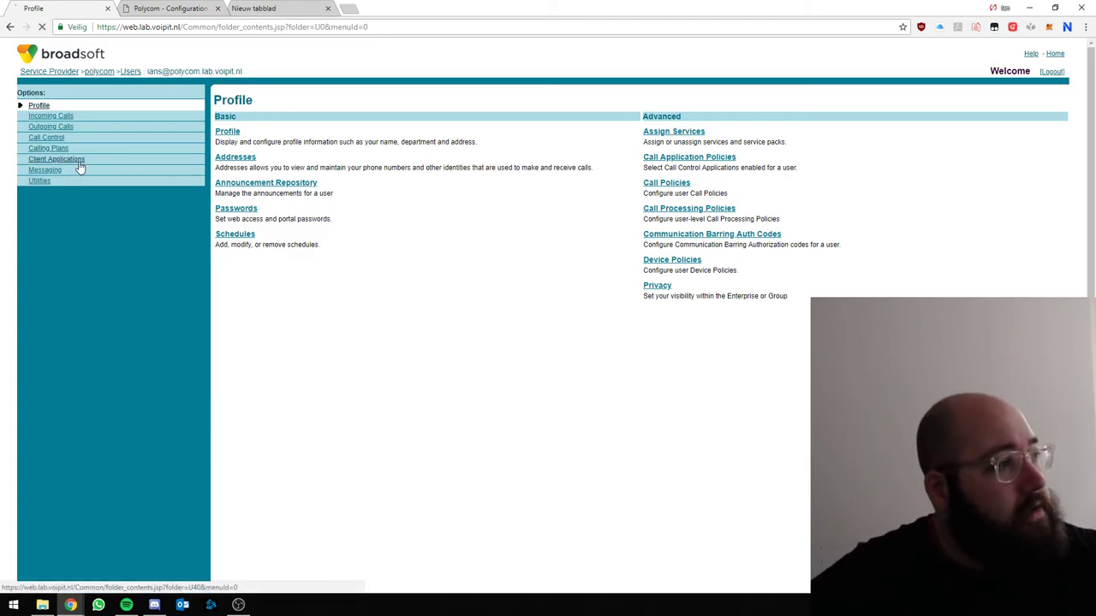
# Step: Navigate from the user's Profile page to the Addresses settings, which show no phone number or device profile yet
pyautogui.click(57, 159)
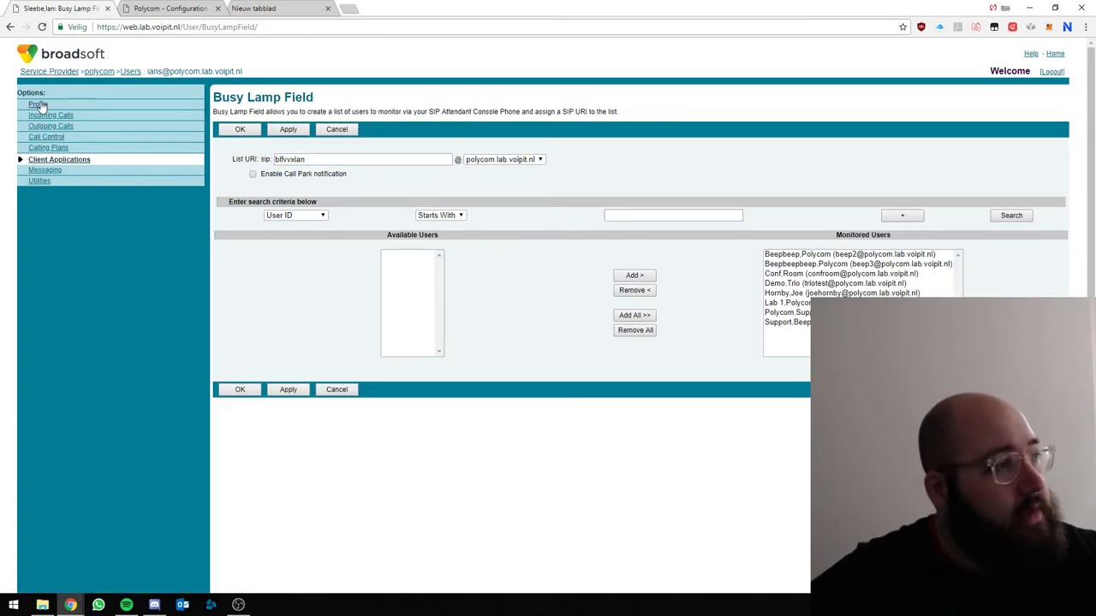
pyautogui.click(34, 105)
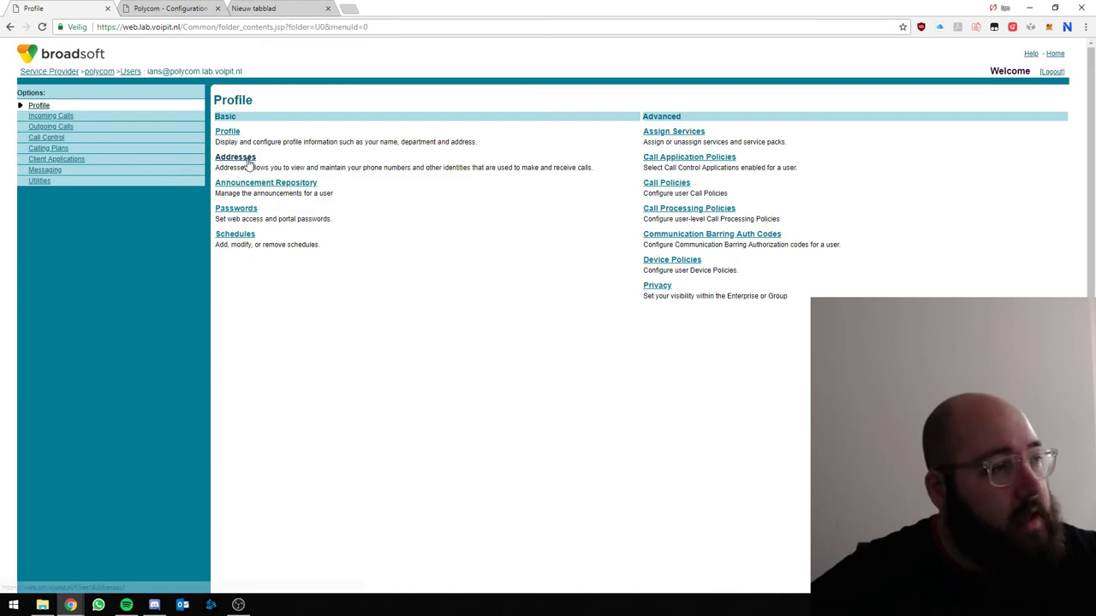
pyautogui.click(235, 158)
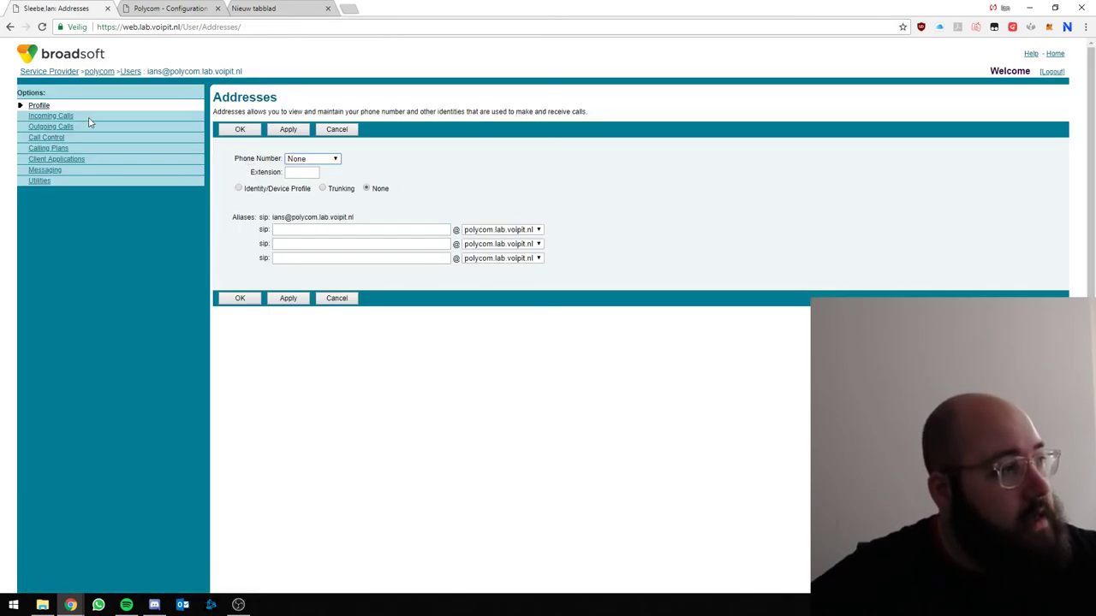
pyautogui.click(37, 105)
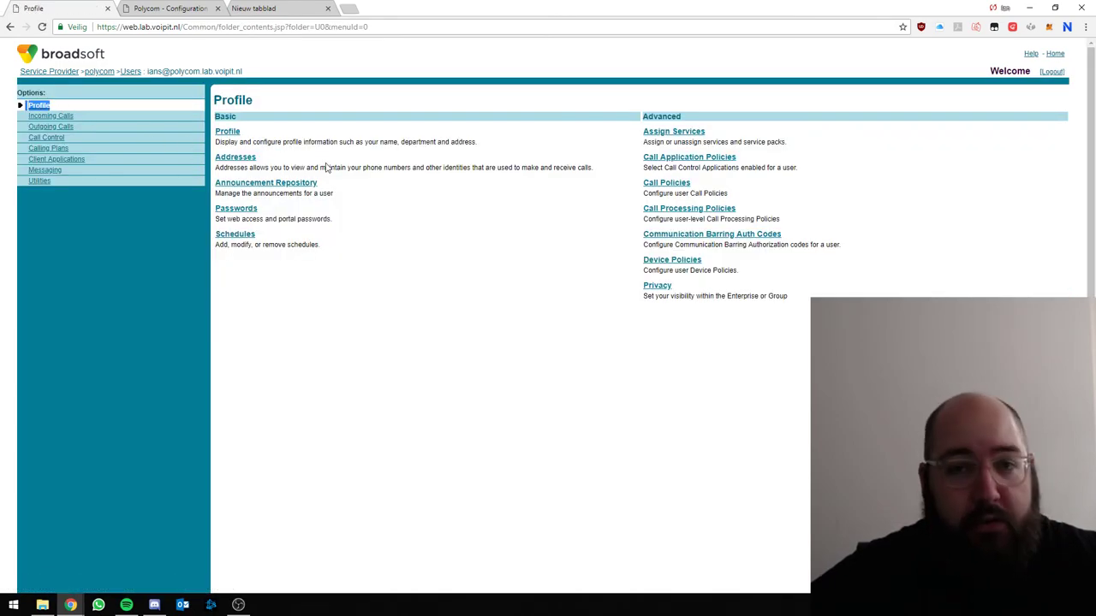
pyautogui.click(237, 158)
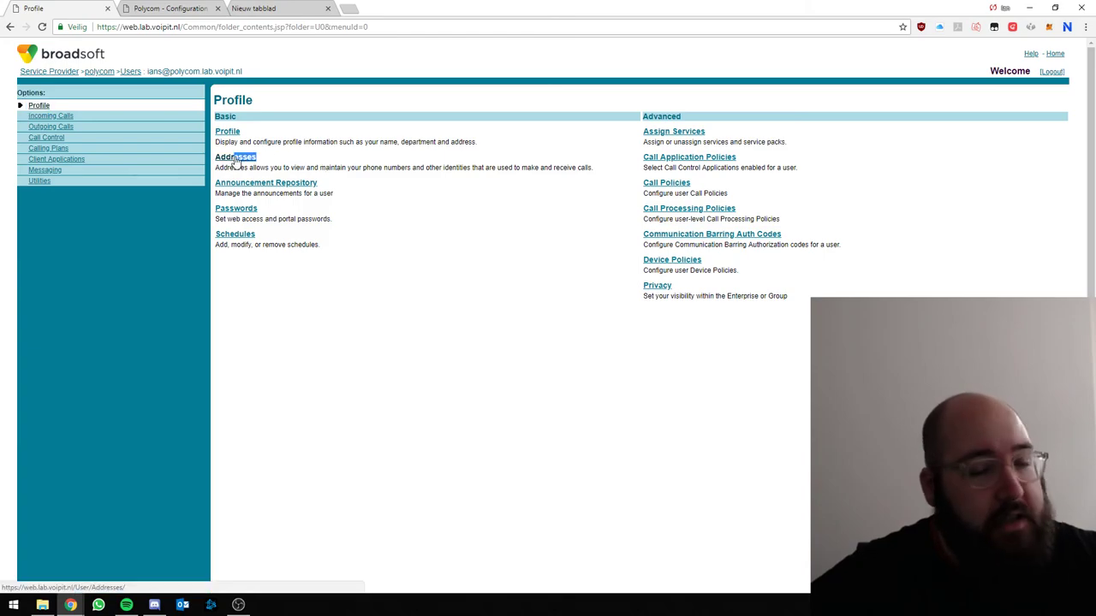
pyautogui.click(236, 158)
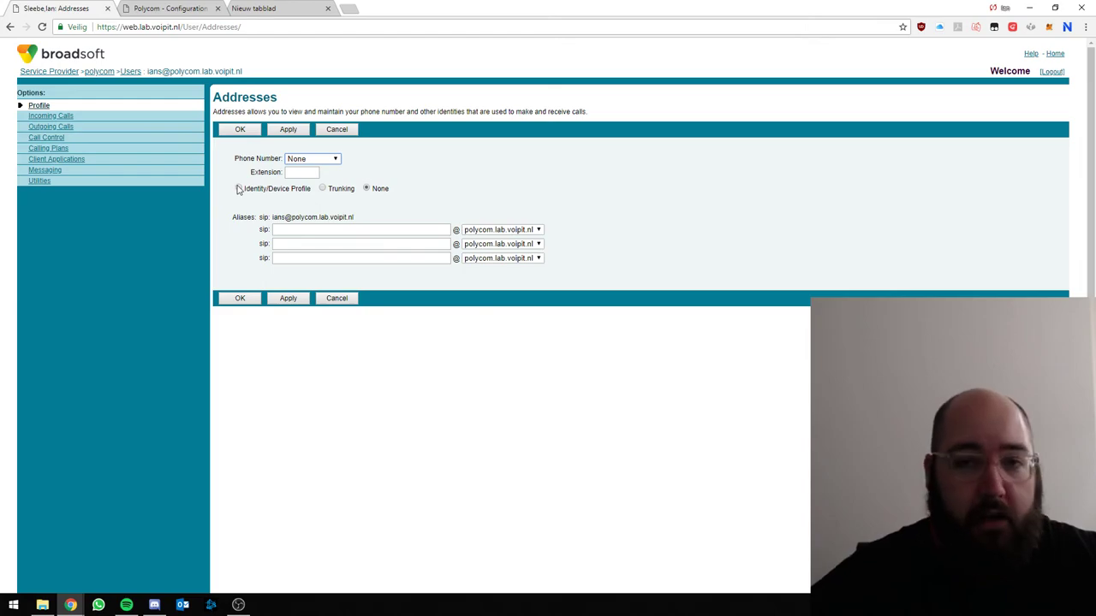
# Step: Set the address to use an Identity/Device Profile and start a New Identity/Device Profile (Group)
pyautogui.click(312, 157)
pyautogui.write('411')
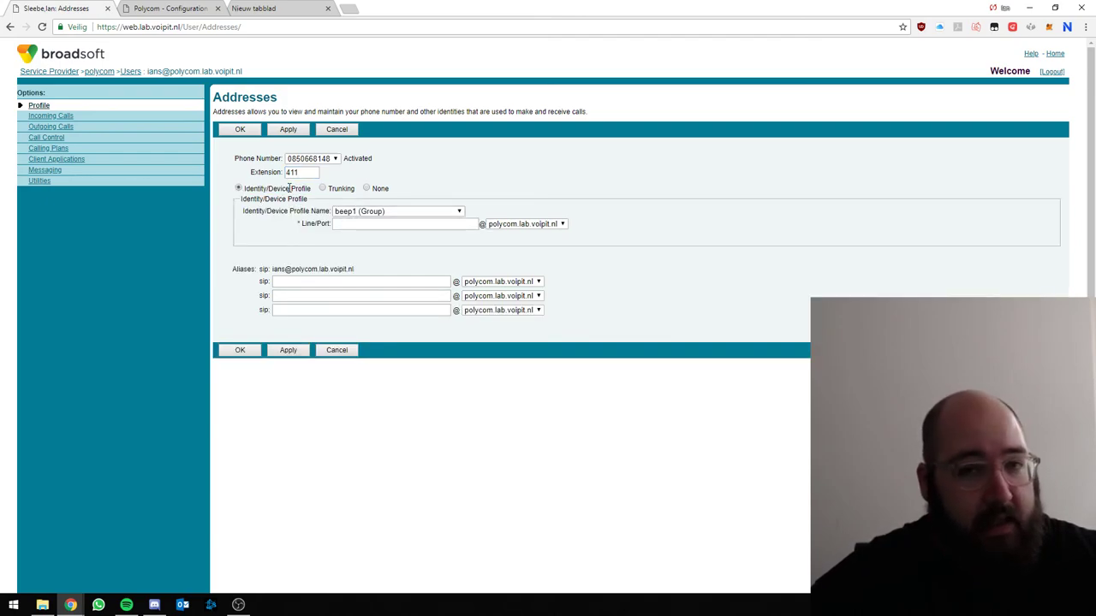
pyautogui.click(459, 213)
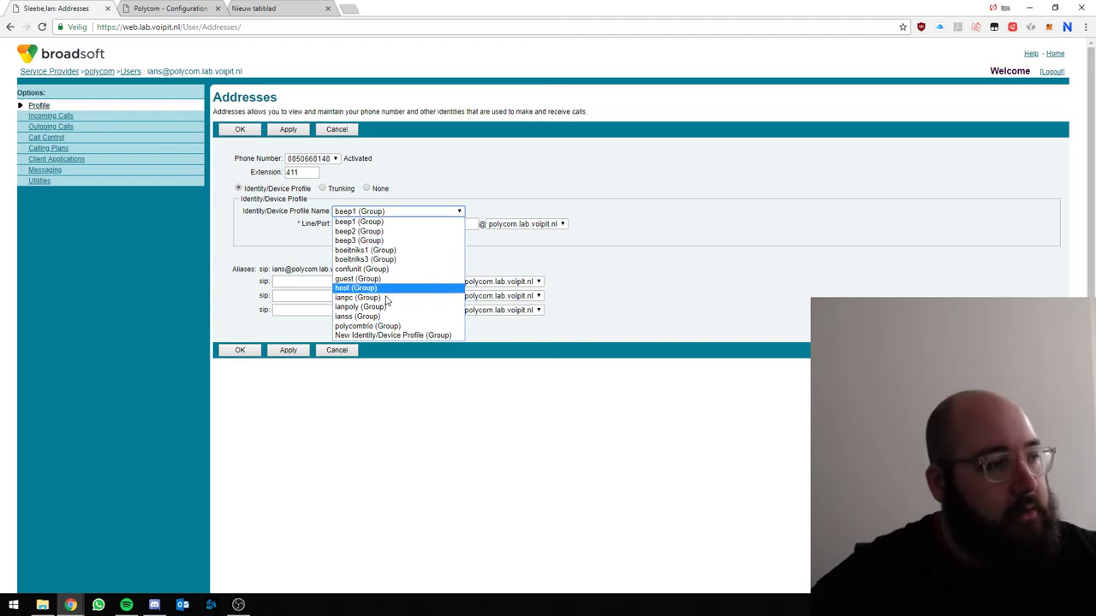
pyautogui.moveTo(392, 334)
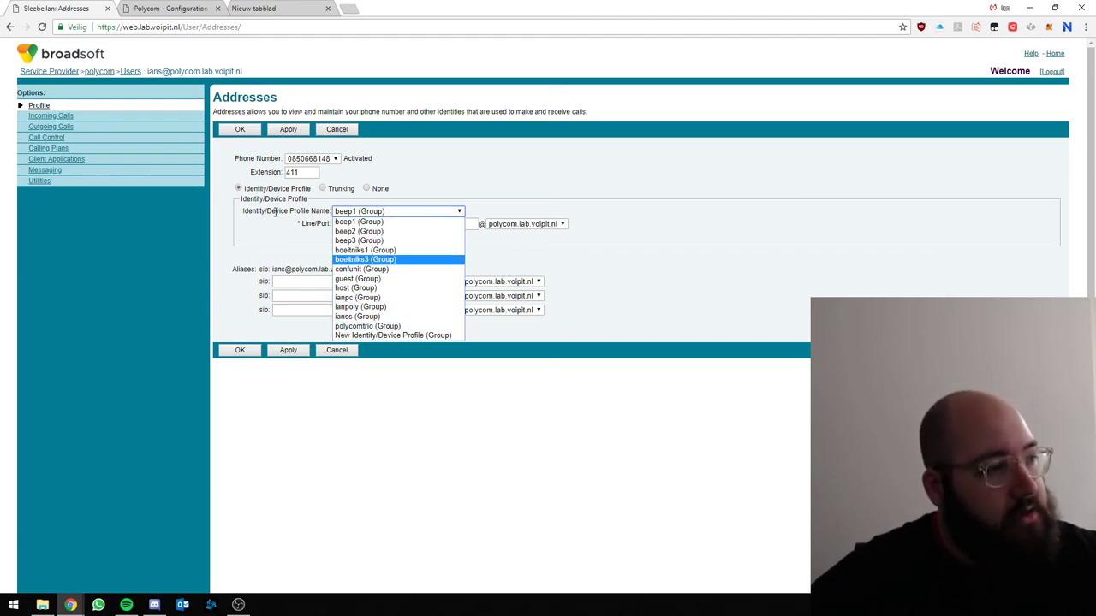
pyautogui.moveTo(392, 334)
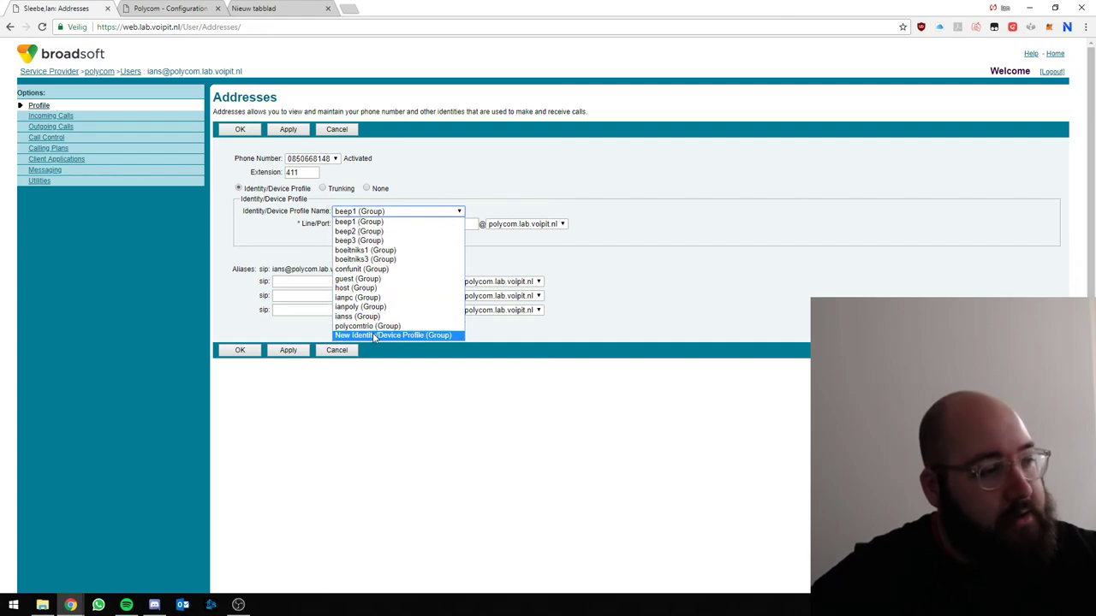
pyautogui.click(394, 334)
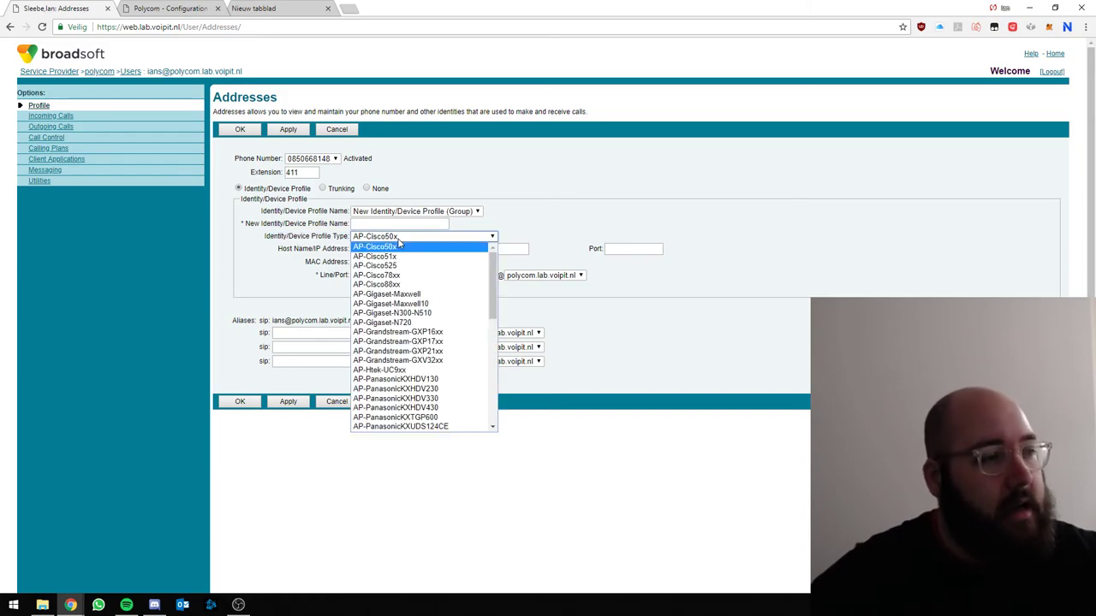
pyautogui.moveTo(420, 265)
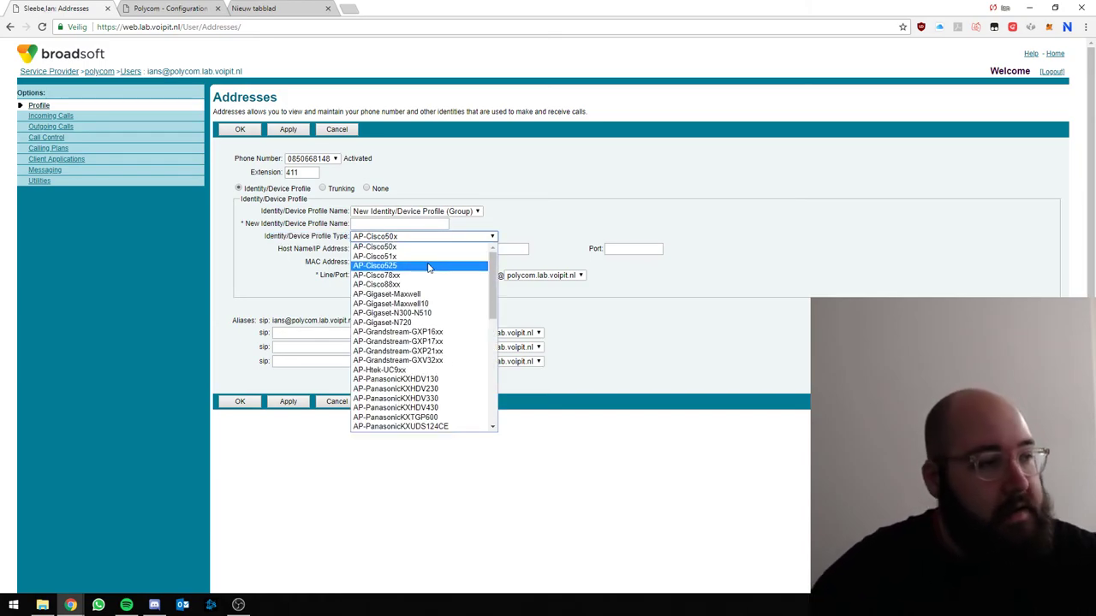
pyautogui.moveTo(391, 305)
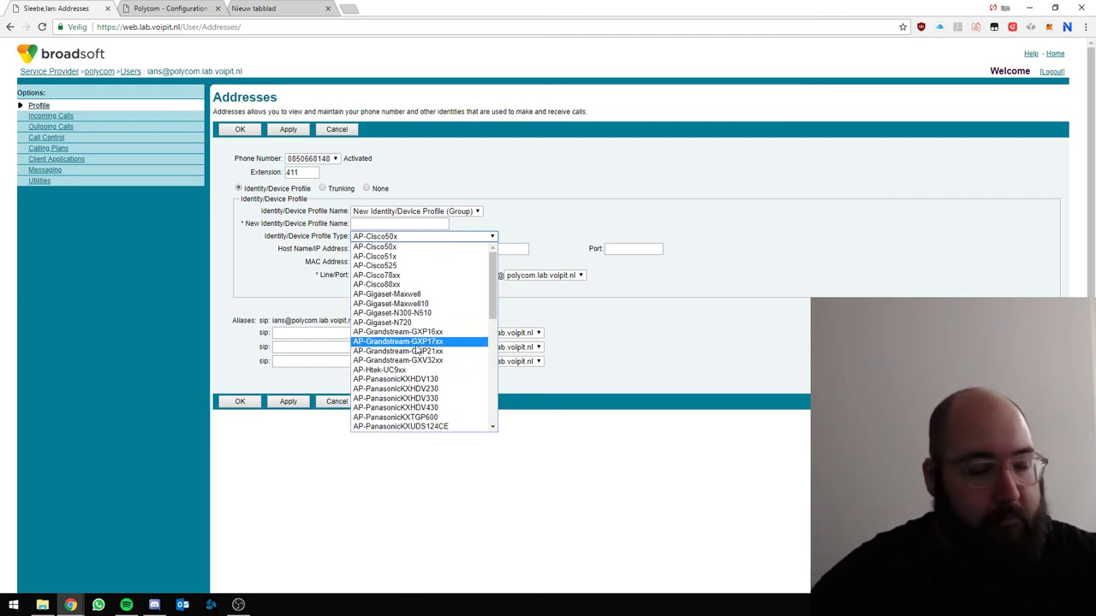
pyautogui.scroll(-3)
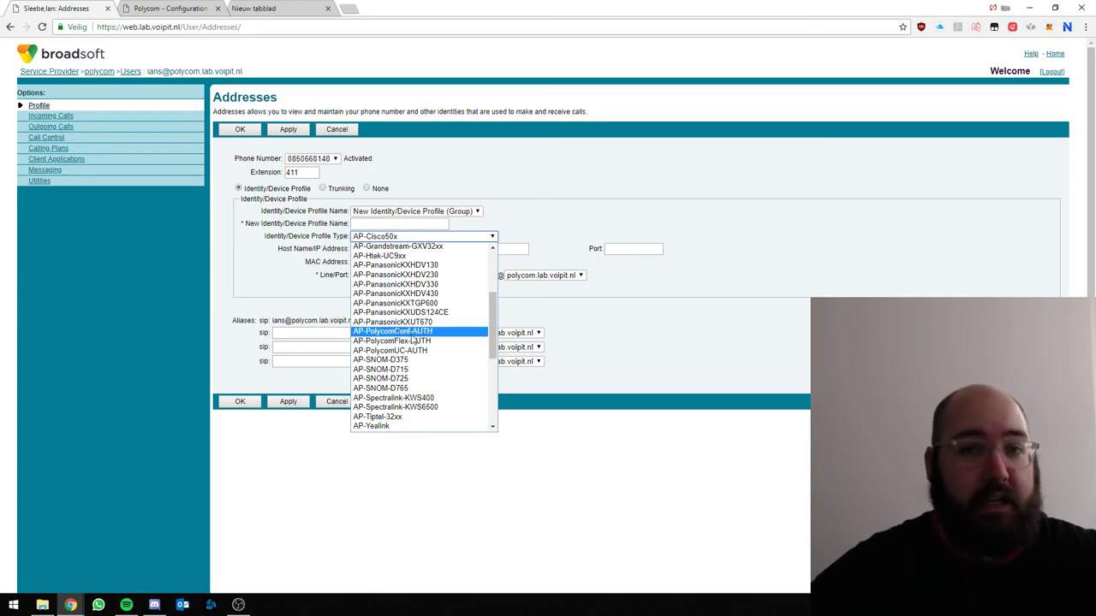
pyautogui.moveTo(390, 341)
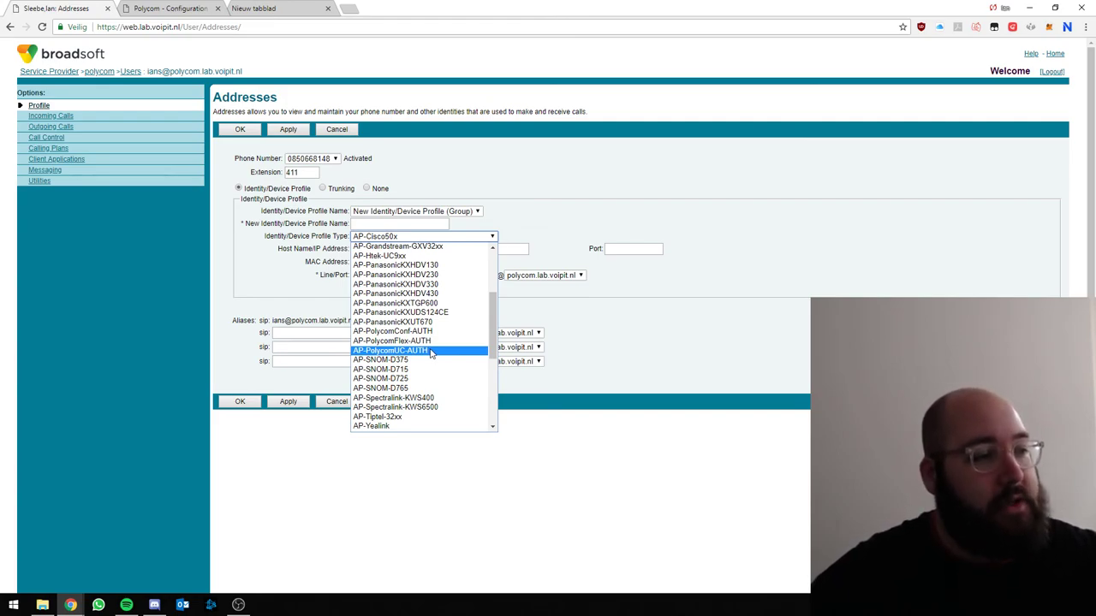
# Step: Create the AP-PolycomUC-AUTH profile 'vvxian' with its MAC address and line/port, and apply
pyautogui.click(391, 350)
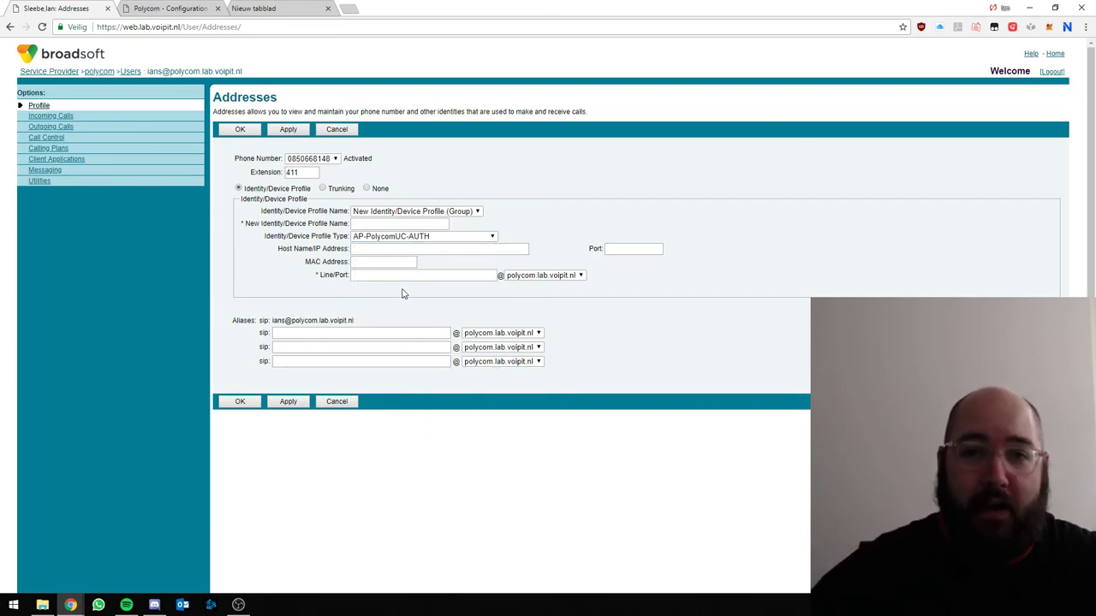
pyautogui.moveTo(383, 288)
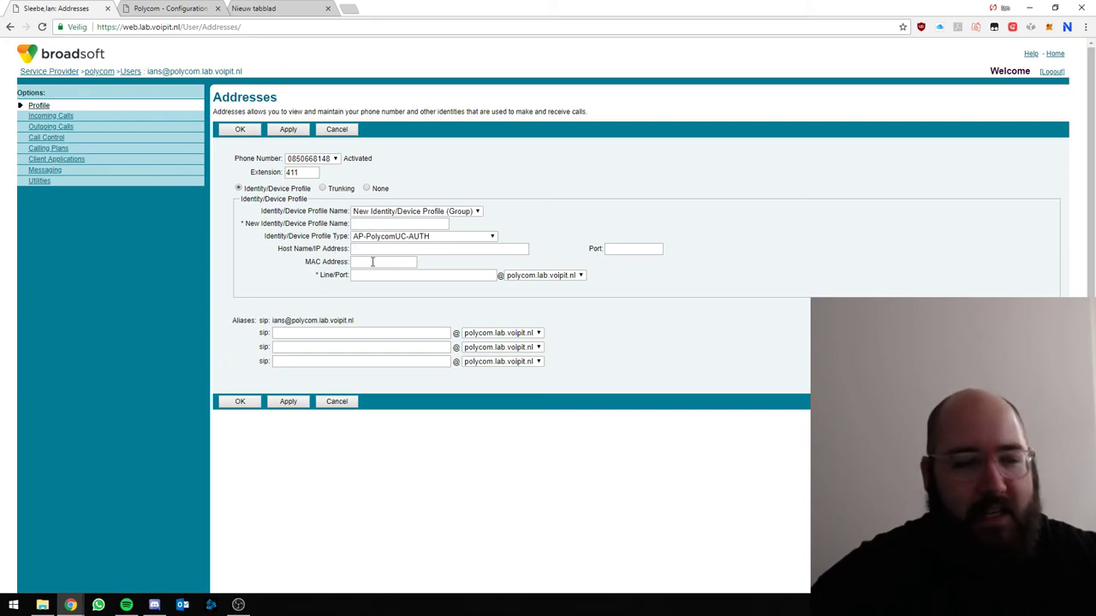
pyautogui.click(383, 262)
pyautogui.write('64167f0e8a5b')
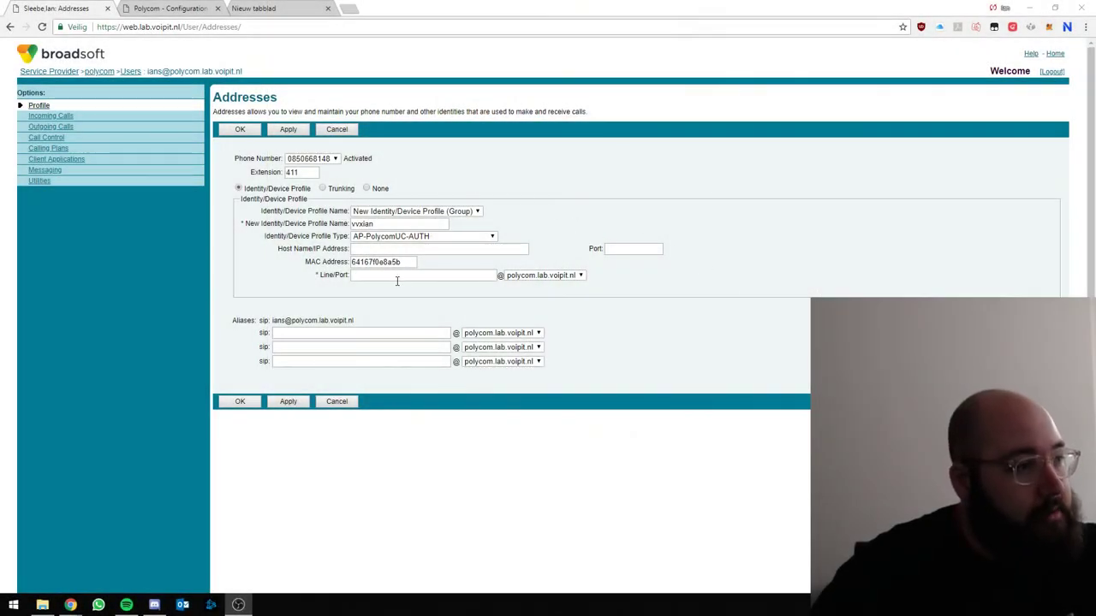
pyautogui.write('vvxian')
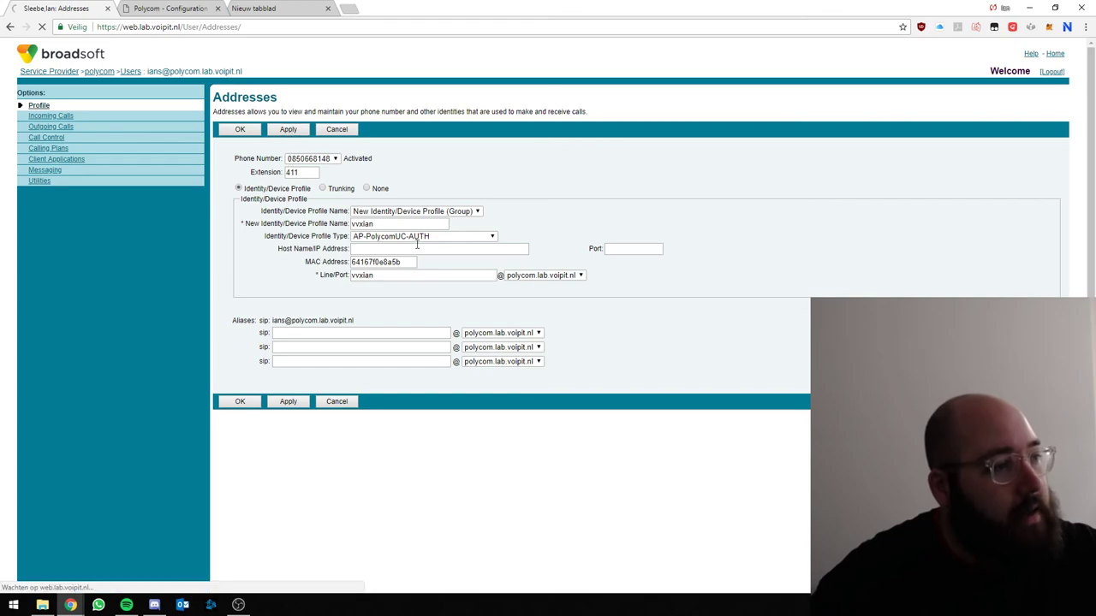
pyautogui.click(287, 130)
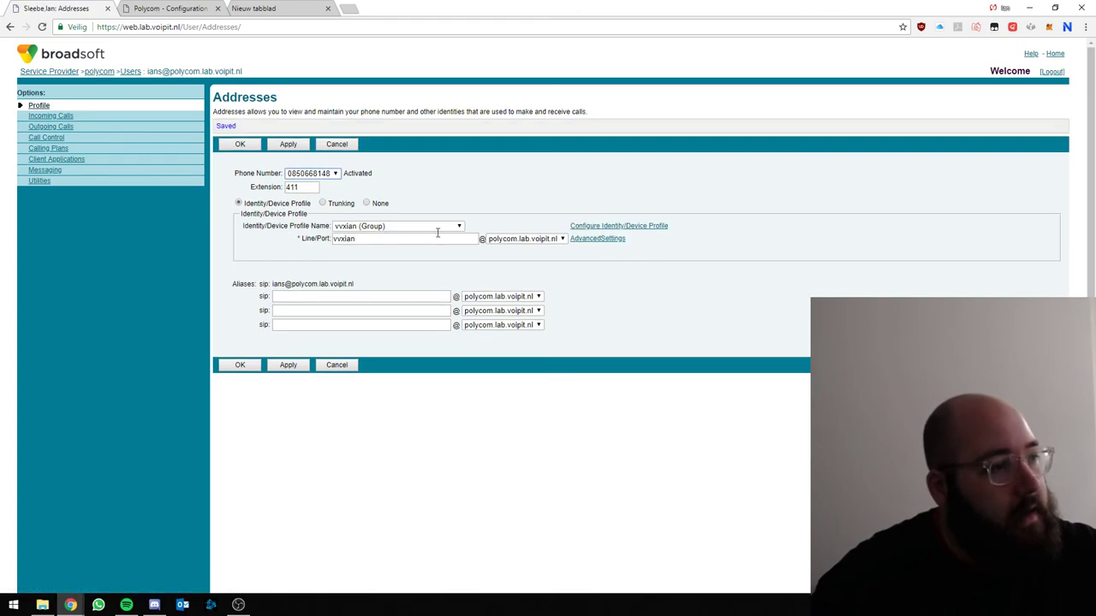
pyautogui.moveTo(404, 254)
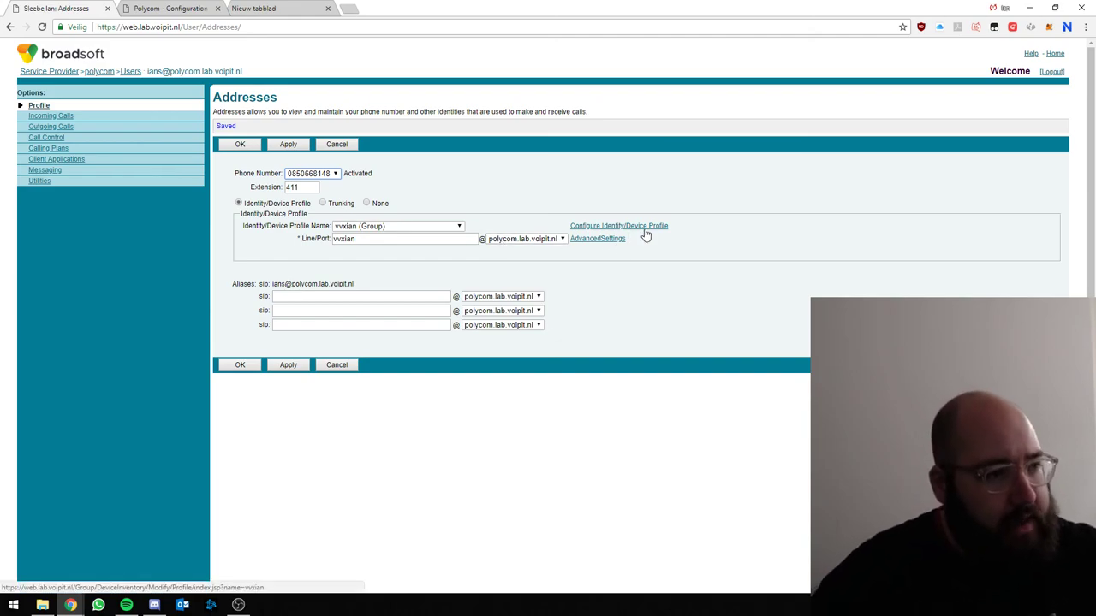
# Step: Give the vvxian profile custom device access credentials, user name 'vvx' with its password, and apply
pyautogui.click(618, 226)
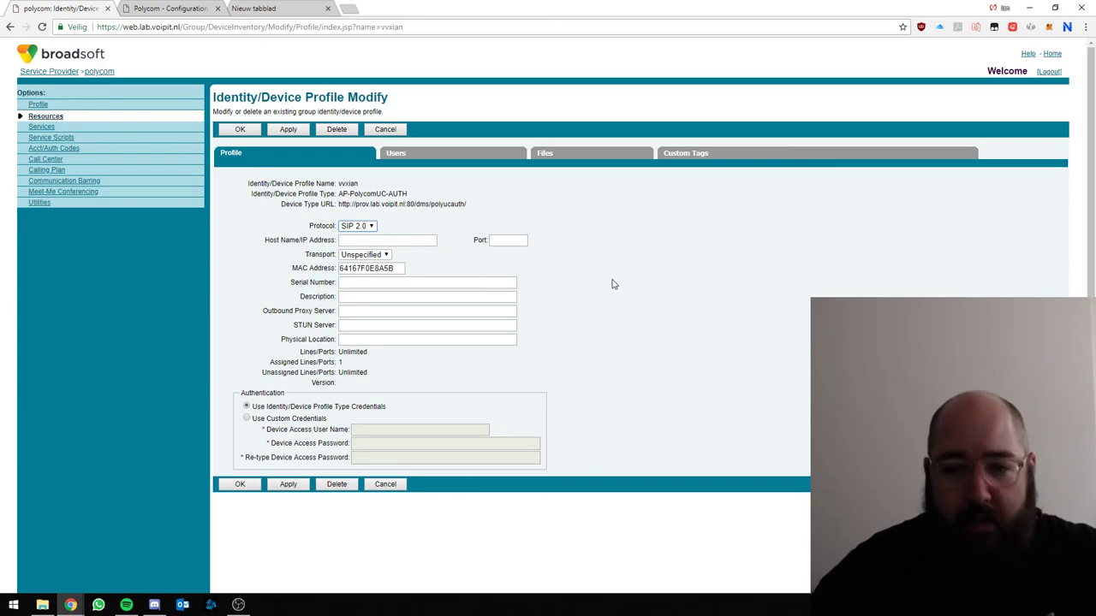
pyautogui.moveTo(608, 146)
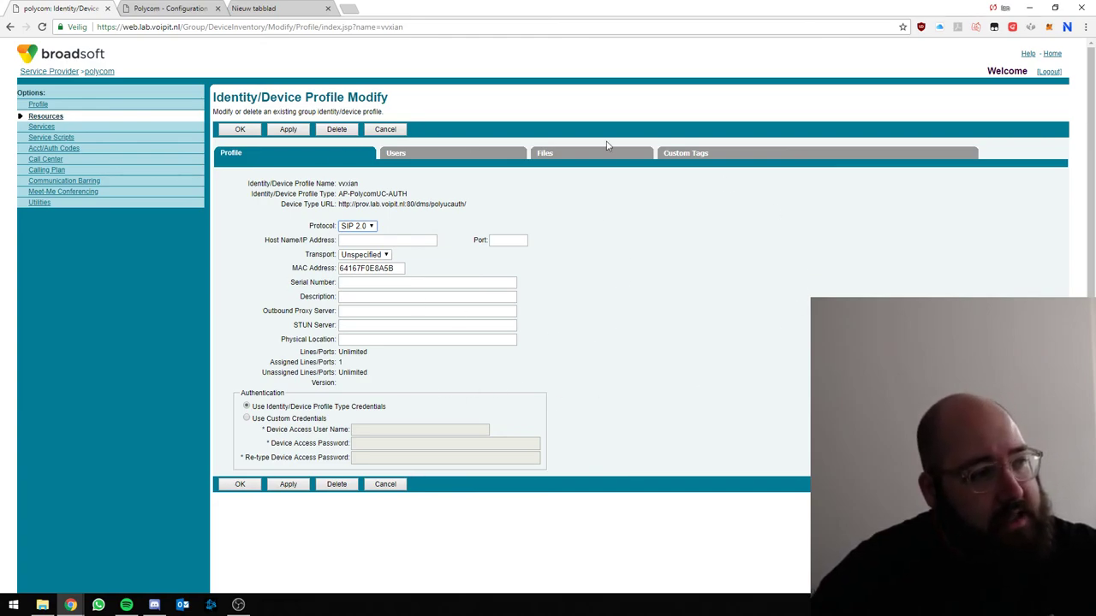
pyautogui.moveTo(531, 288)
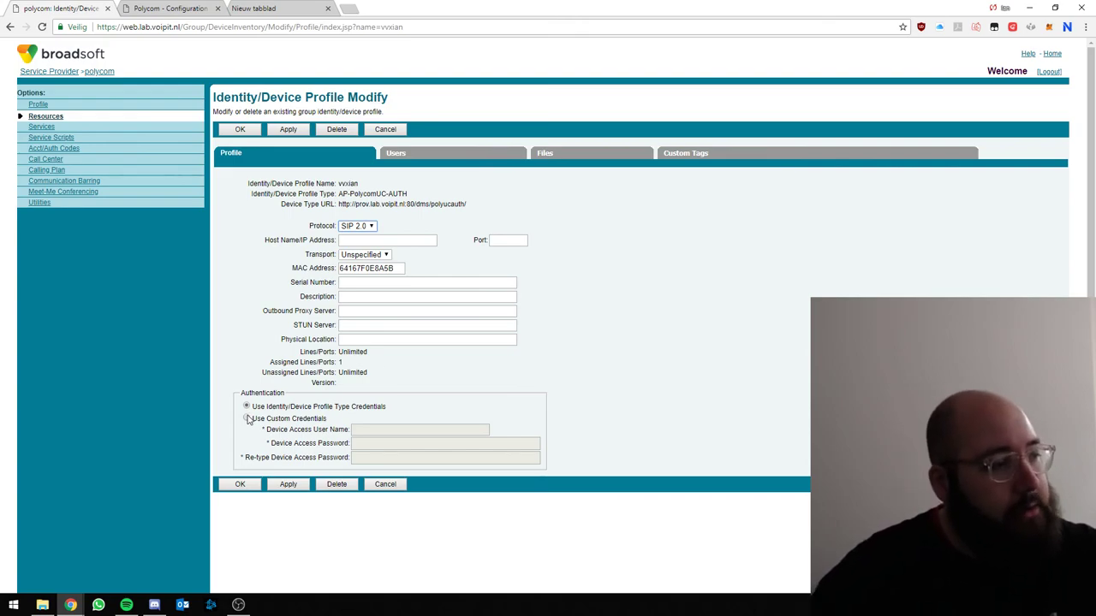
pyautogui.click(246, 418)
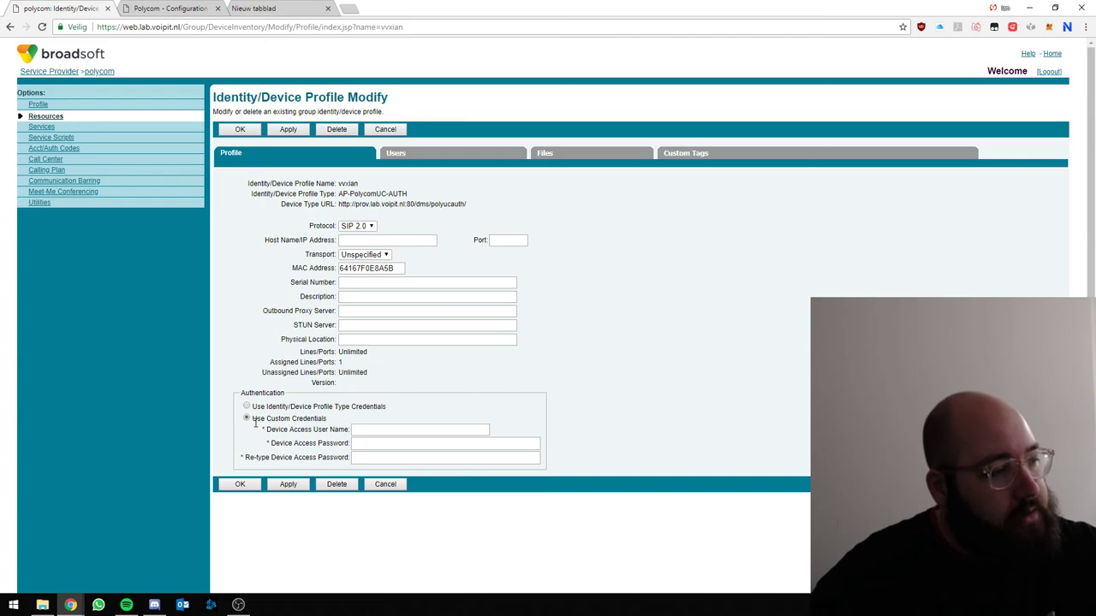
pyautogui.write('vvxian')
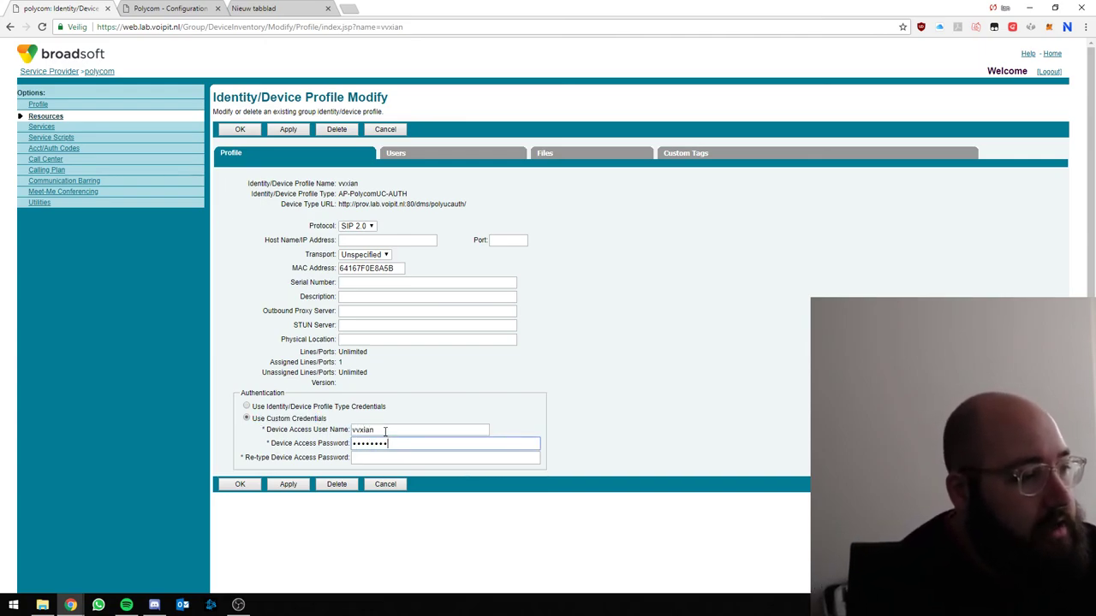
pyautogui.write('••••••••••')
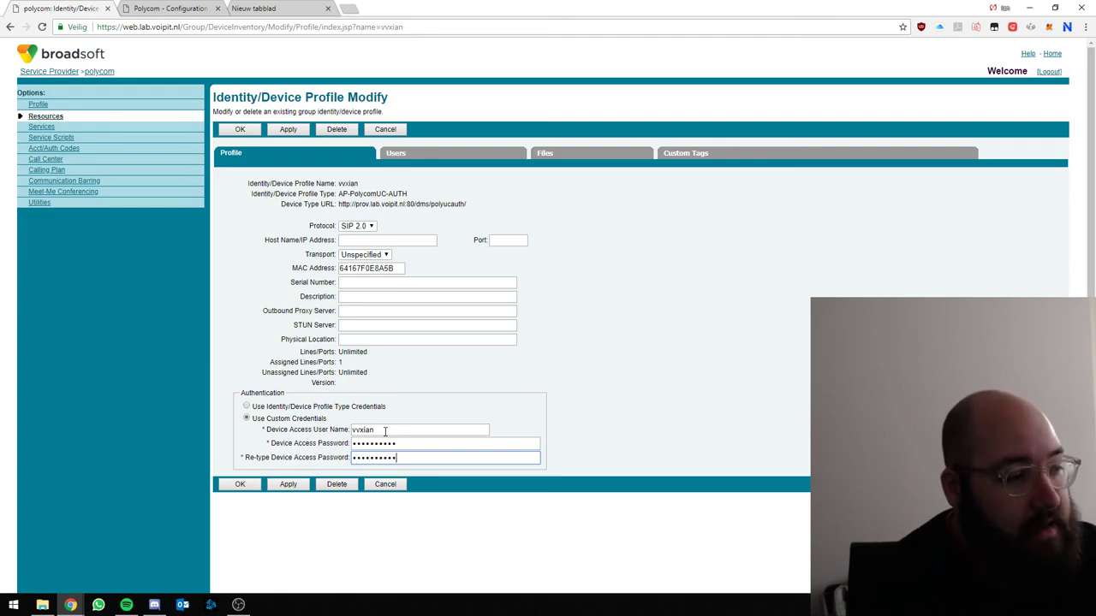
pyautogui.click(428, 296)
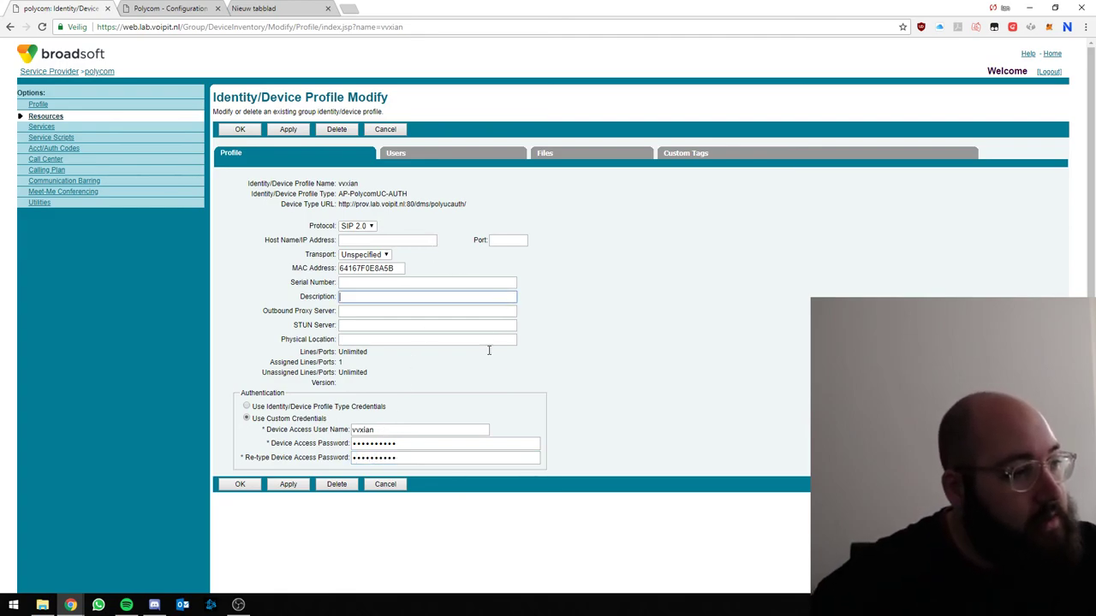
pyautogui.click(287, 130)
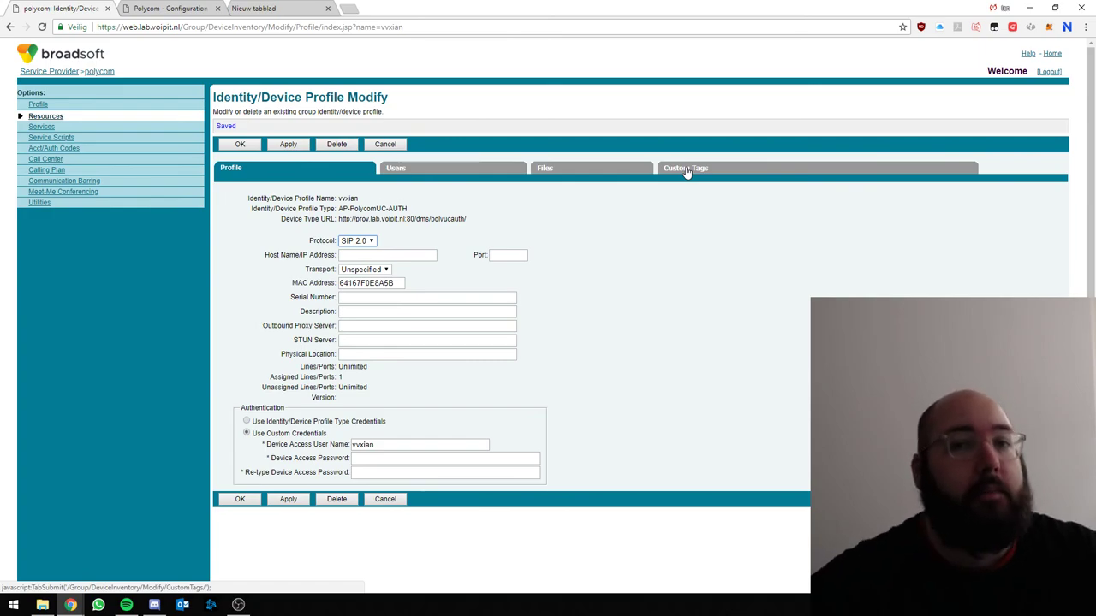
# Step: Show the vvxian profile's Custom Tags list, currently empty
pyautogui.click(685, 168)
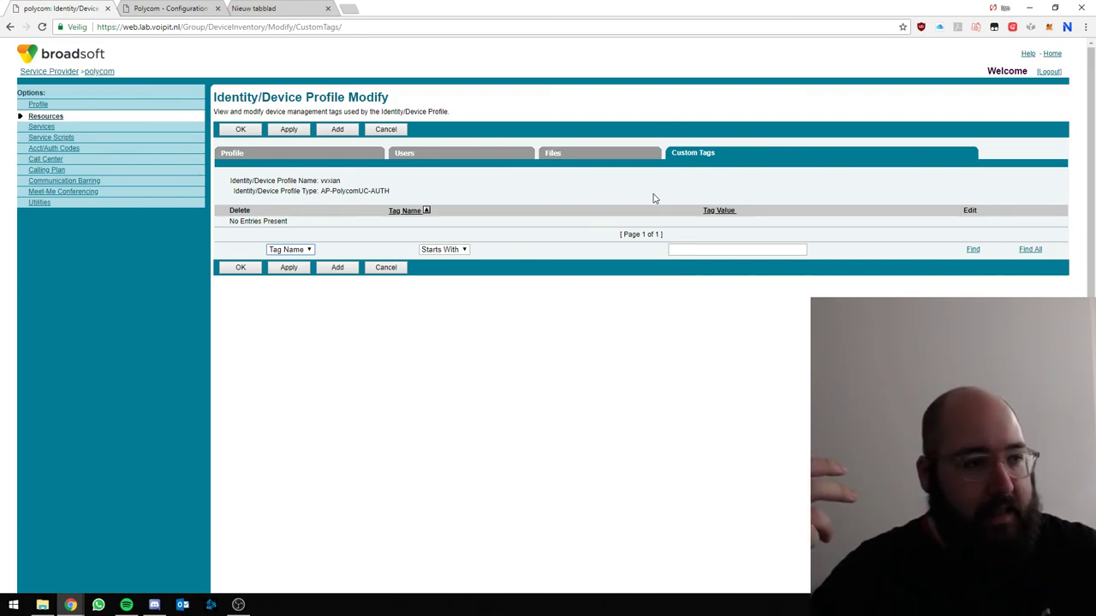
pyautogui.moveTo(548, 202)
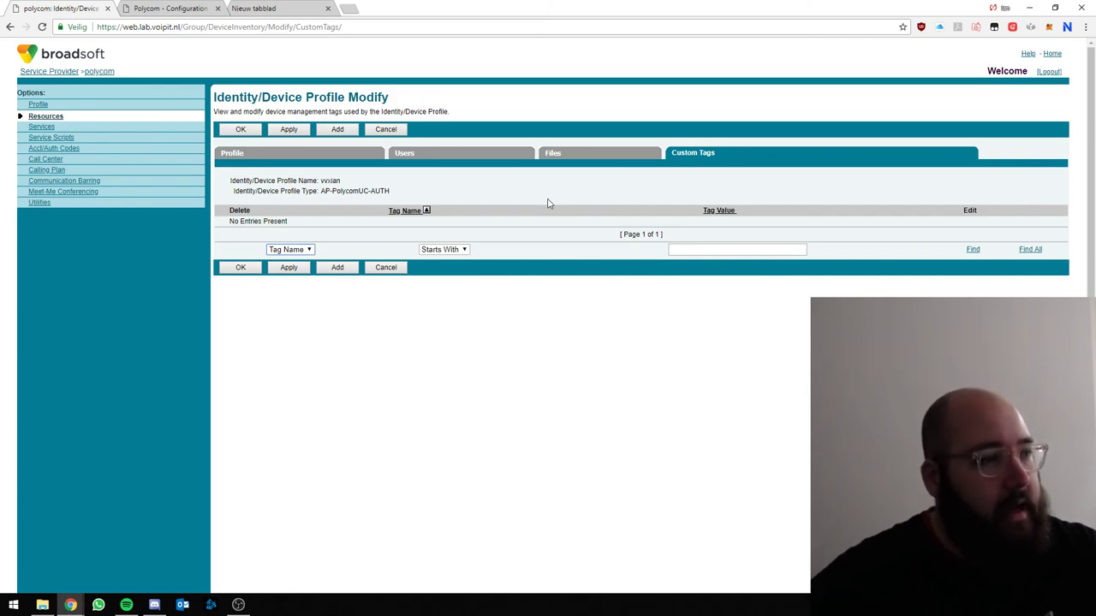
pyautogui.moveTo(517, 200)
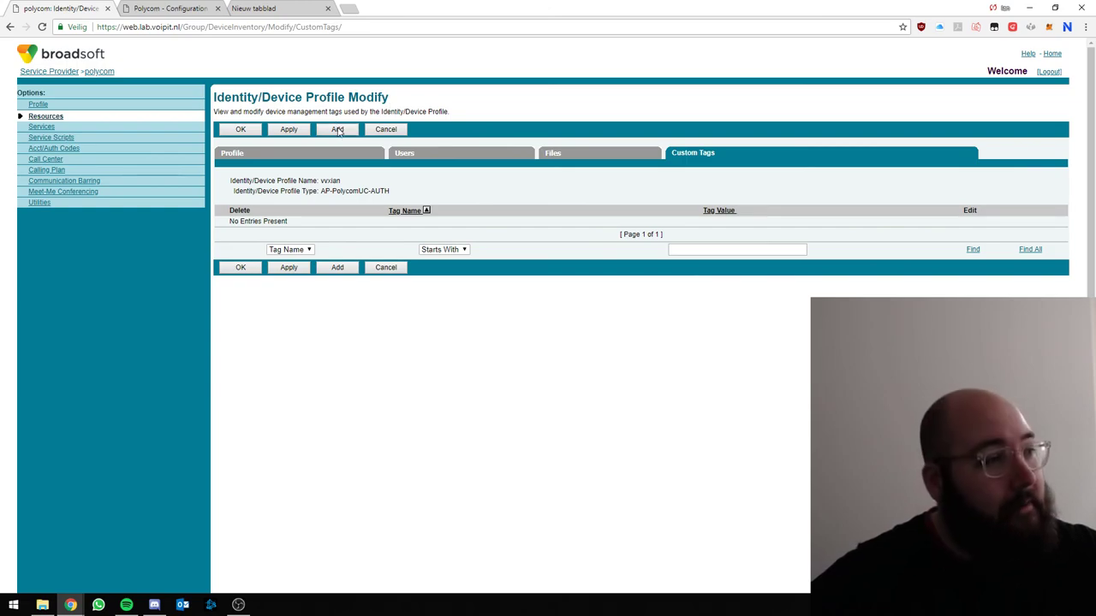
# Step: Add the custom tag WEBINTERFACE with value 1 to the profile
pyautogui.click(336, 131)
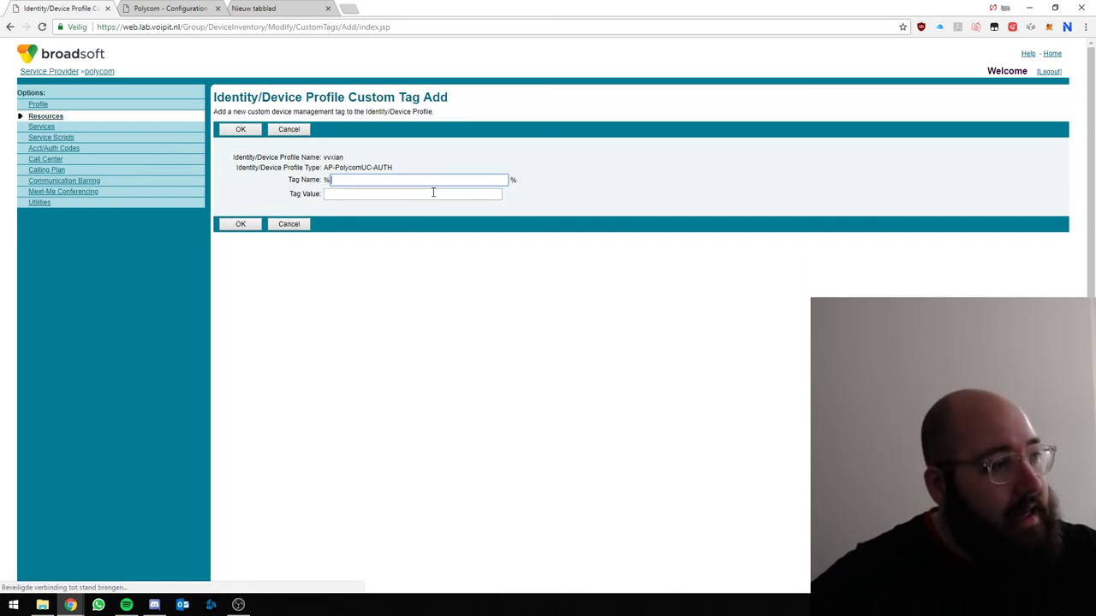
pyautogui.write('WEBINT')
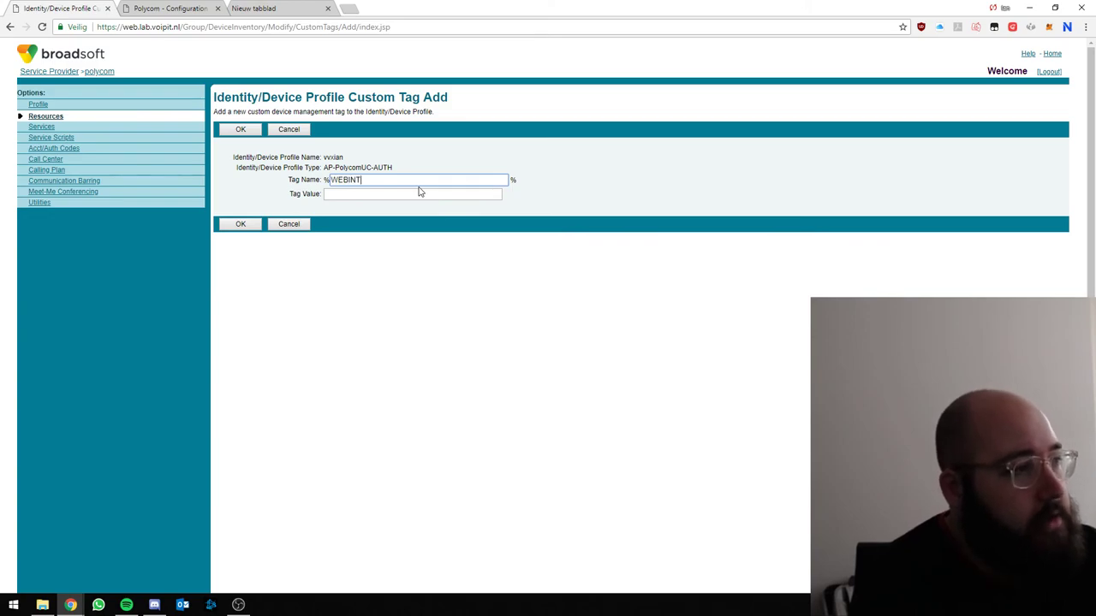
pyautogui.write('ERFACE')
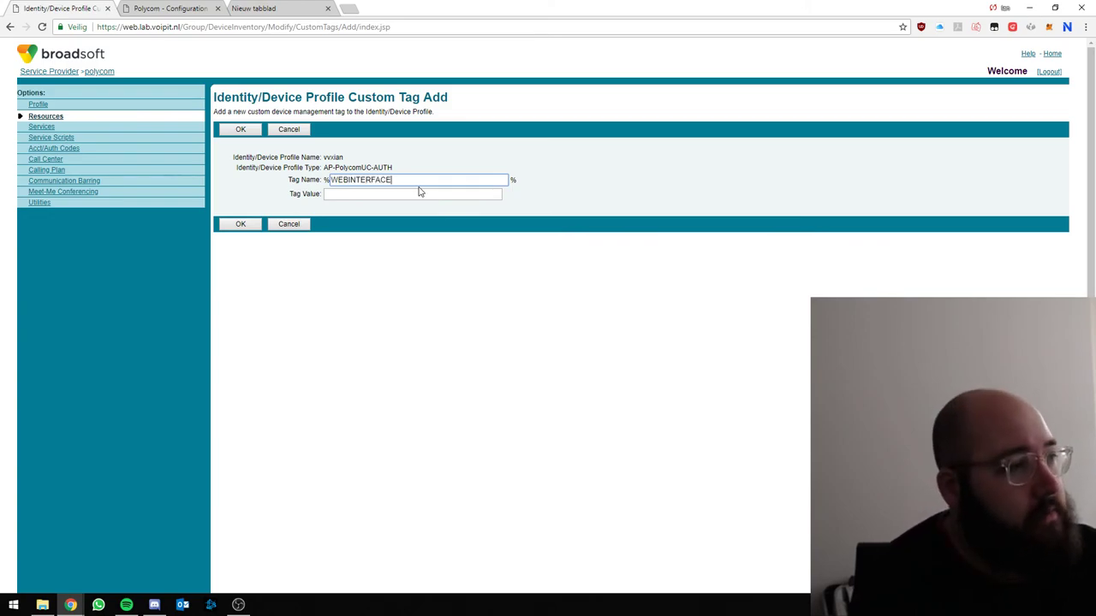
pyautogui.write('1')
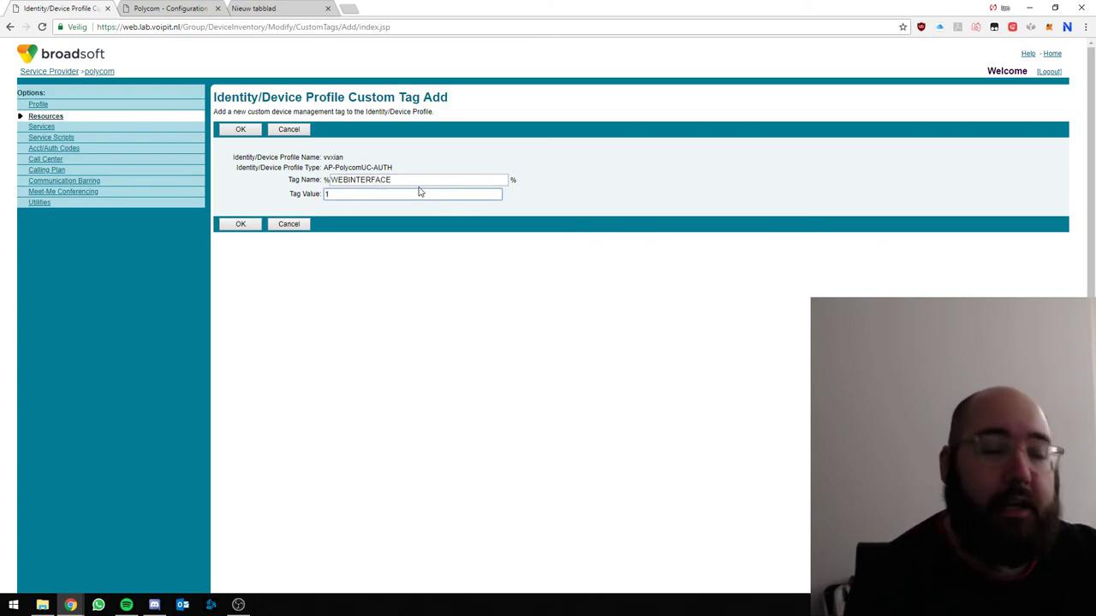
pyautogui.click(240, 131)
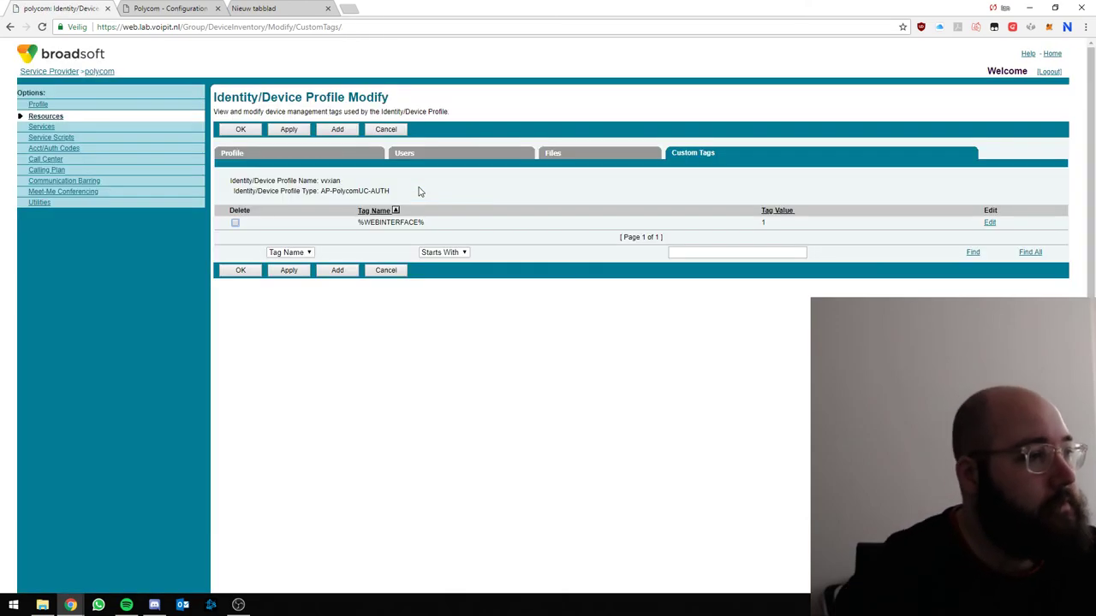
# Step: Add the custom tag BLF_ENABLE with value 1 to the profile
pyautogui.click(336, 130)
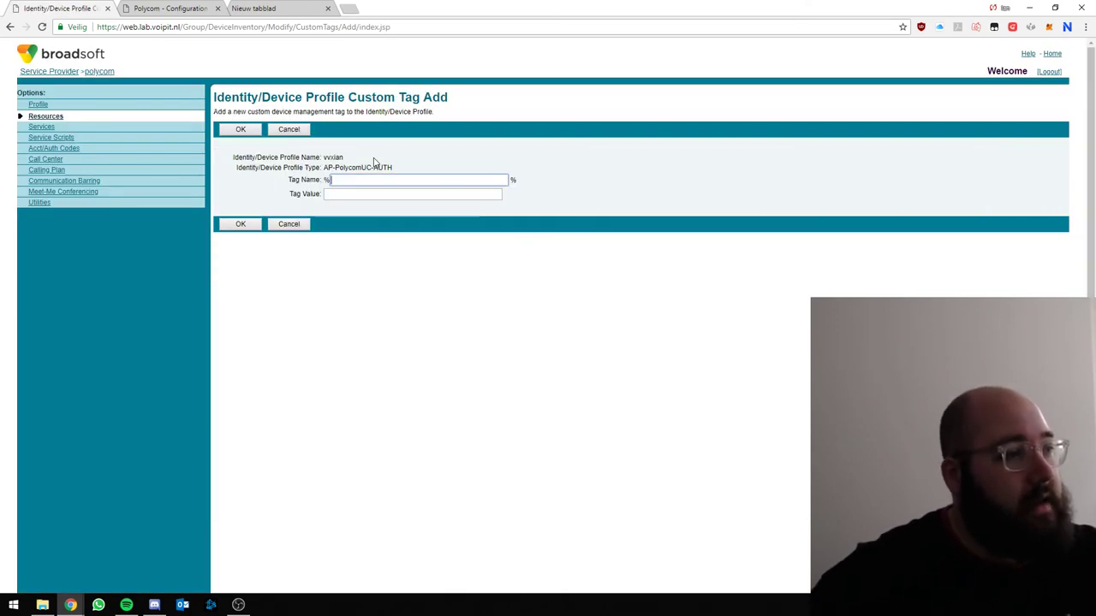
pyautogui.write('BLF_ENAB')
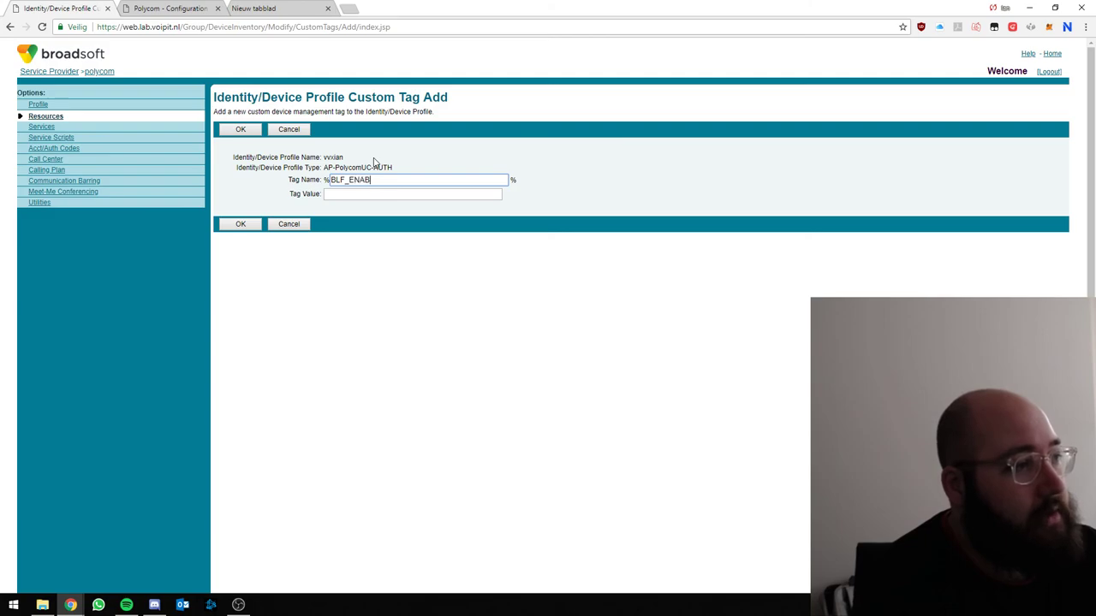
pyautogui.write('1')
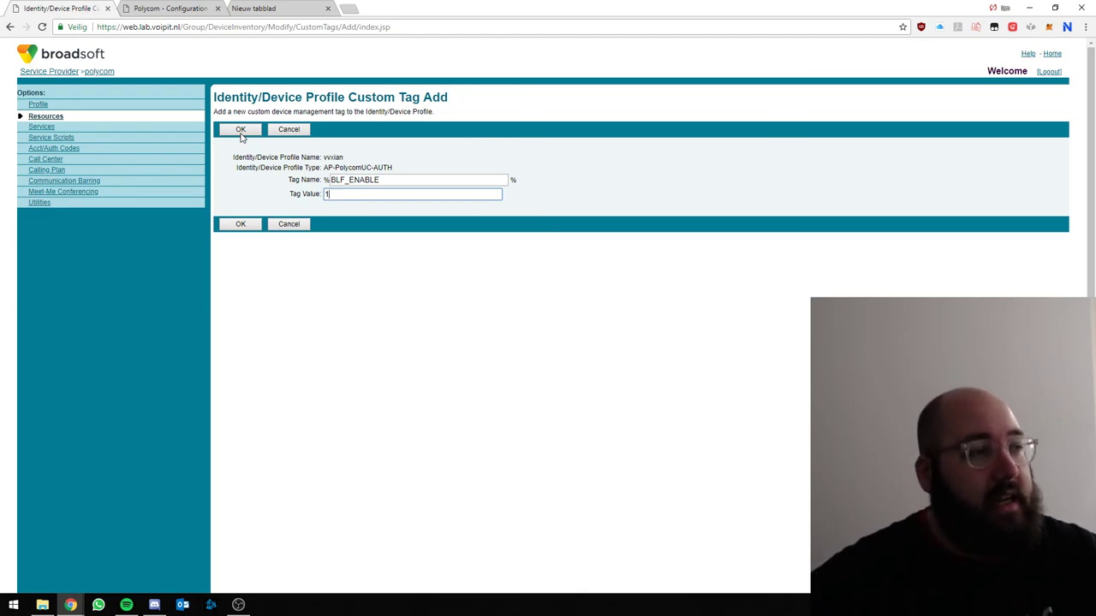
pyautogui.click(240, 130)
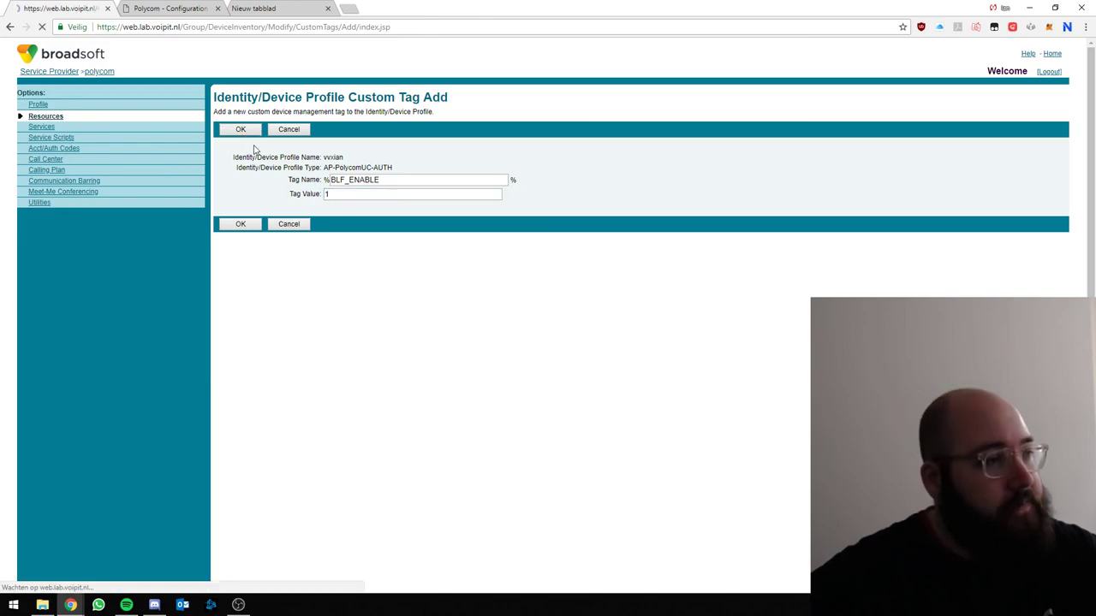
pyautogui.click(240, 130)
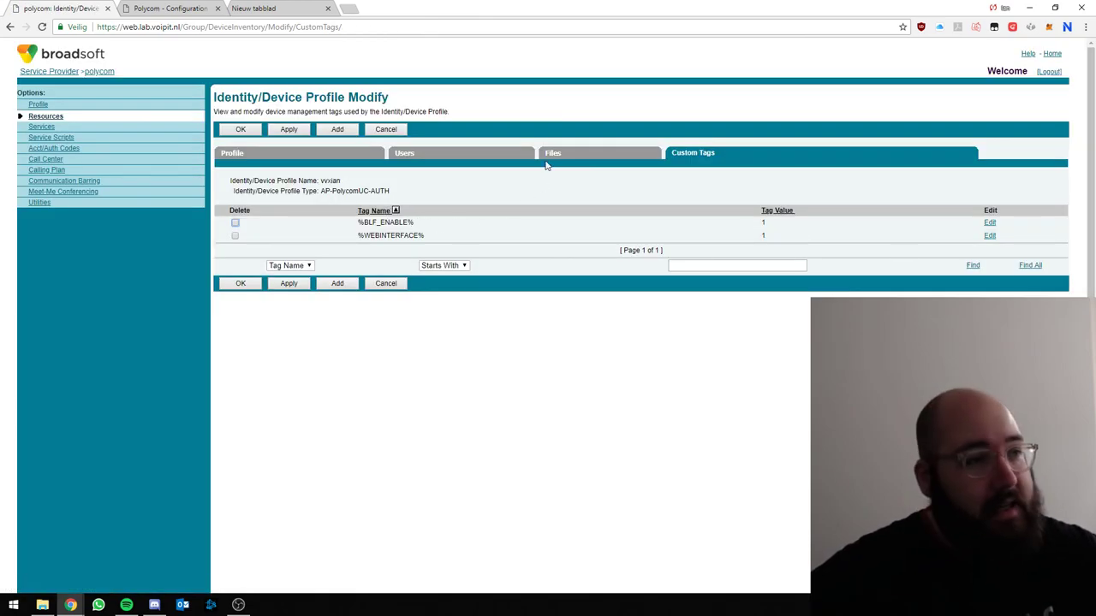
# Step: Review the profile's generated configuration files, then return to the profile details with the device type URL
pyautogui.click(551, 152)
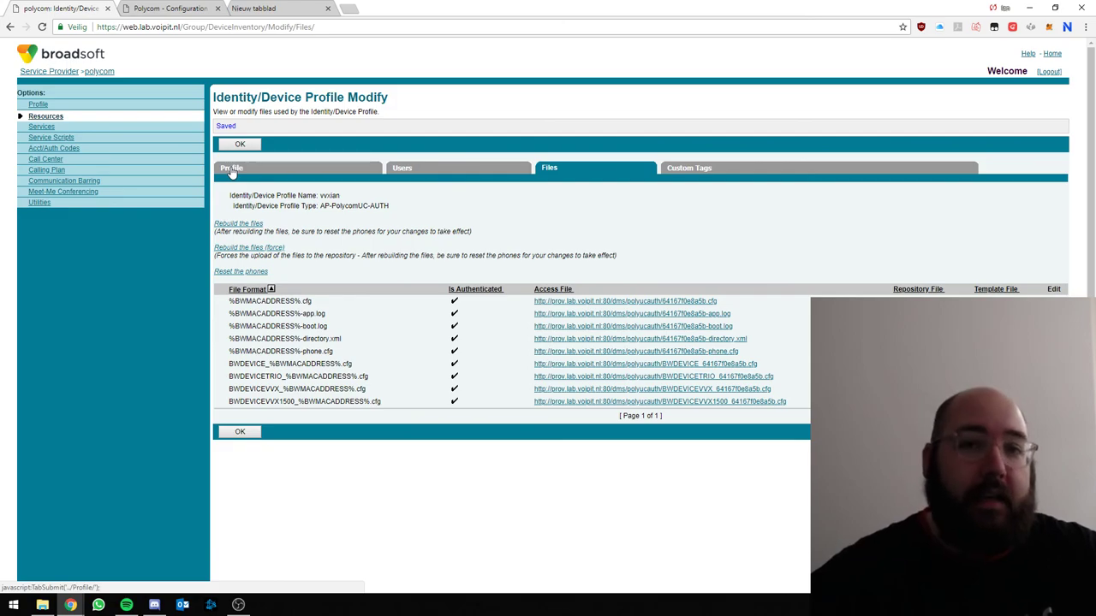
pyautogui.click(230, 168)
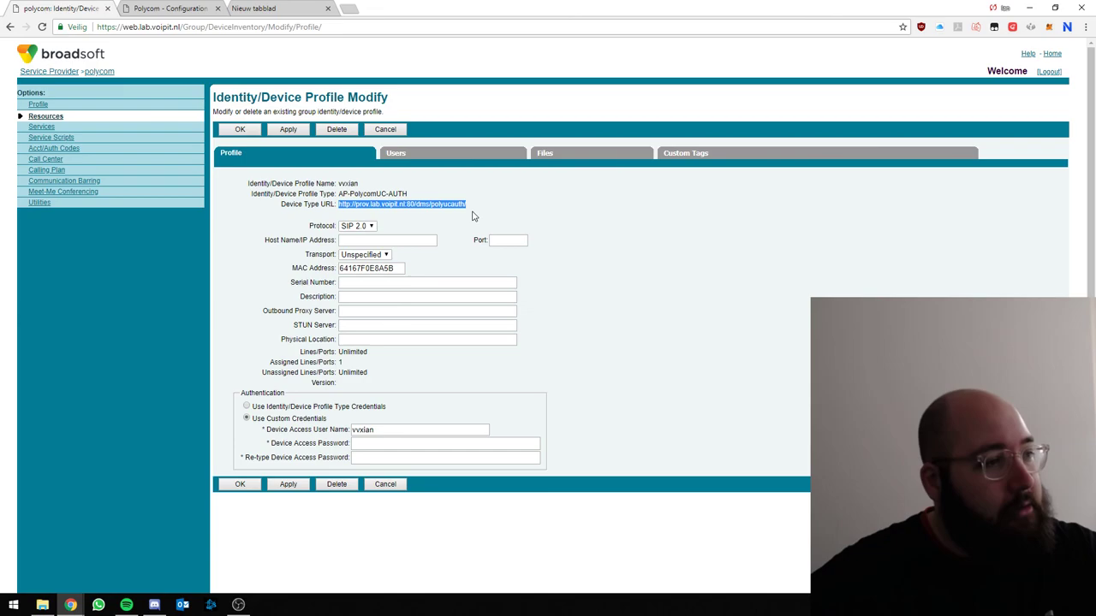
pyautogui.moveTo(478, 212)
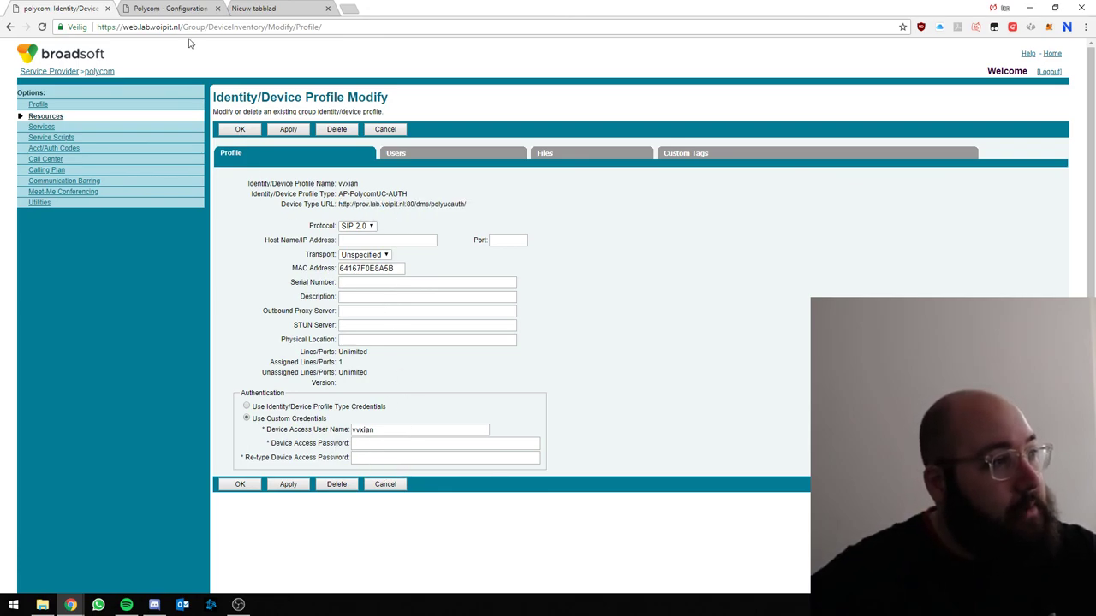
# Step: Log in to the Polycom VVX 411 web interface and reach Settings > Provisioning Server
pyautogui.click(170, 6)
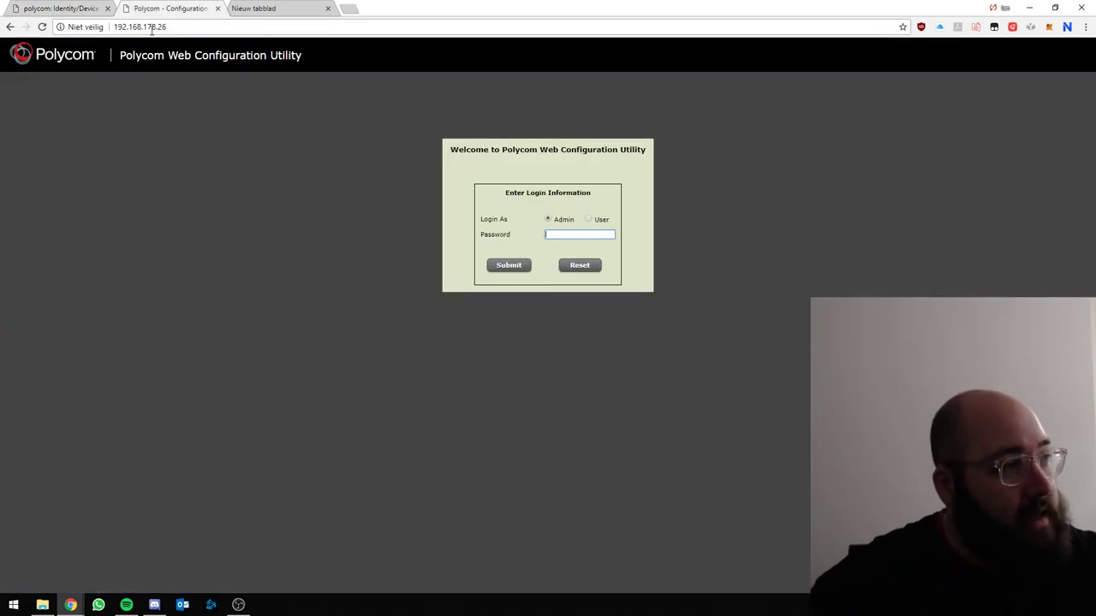
pyautogui.moveTo(299, 182)
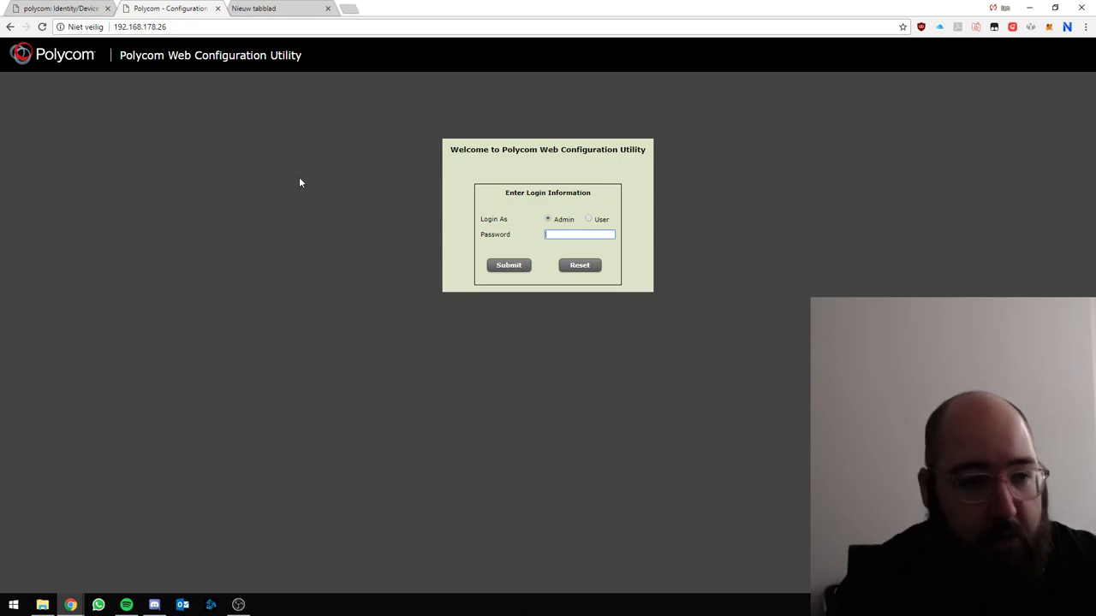
pyautogui.write('•••')
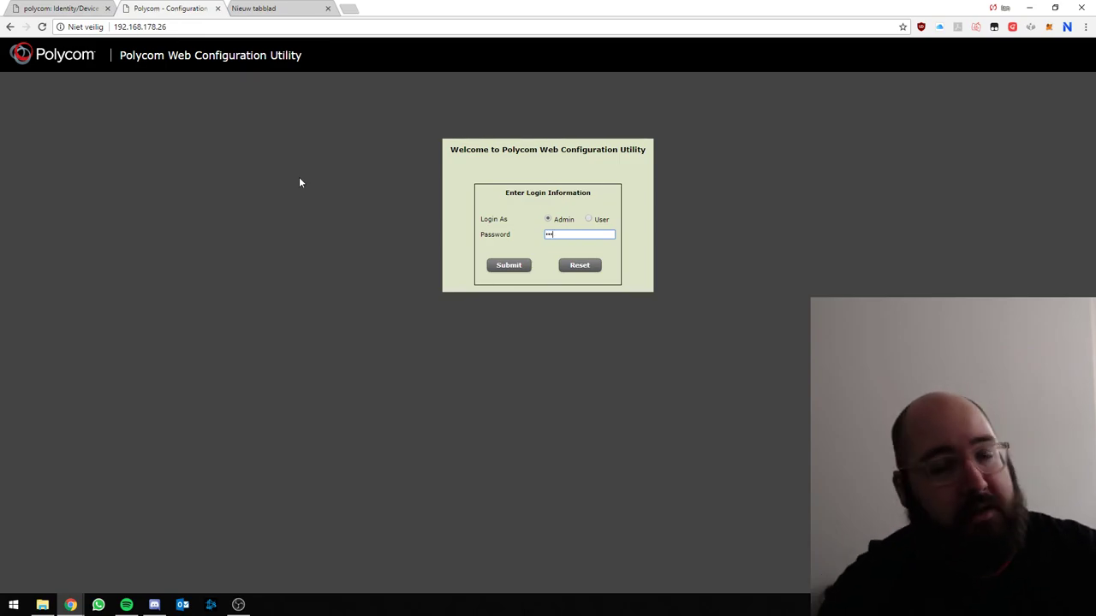
pyautogui.click(509, 264)
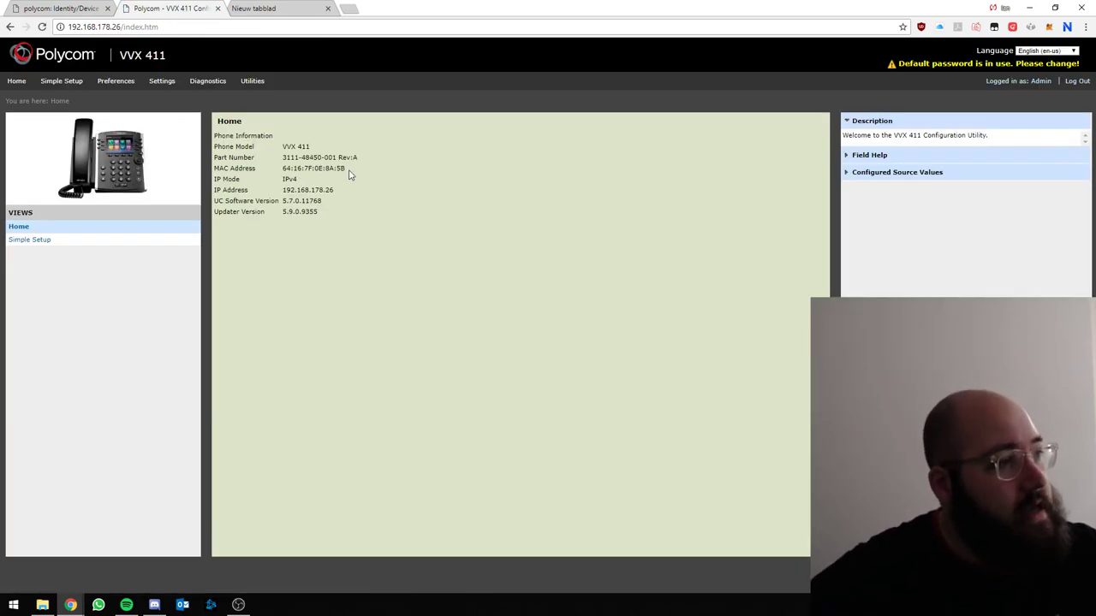
pyautogui.moveTo(325, 219)
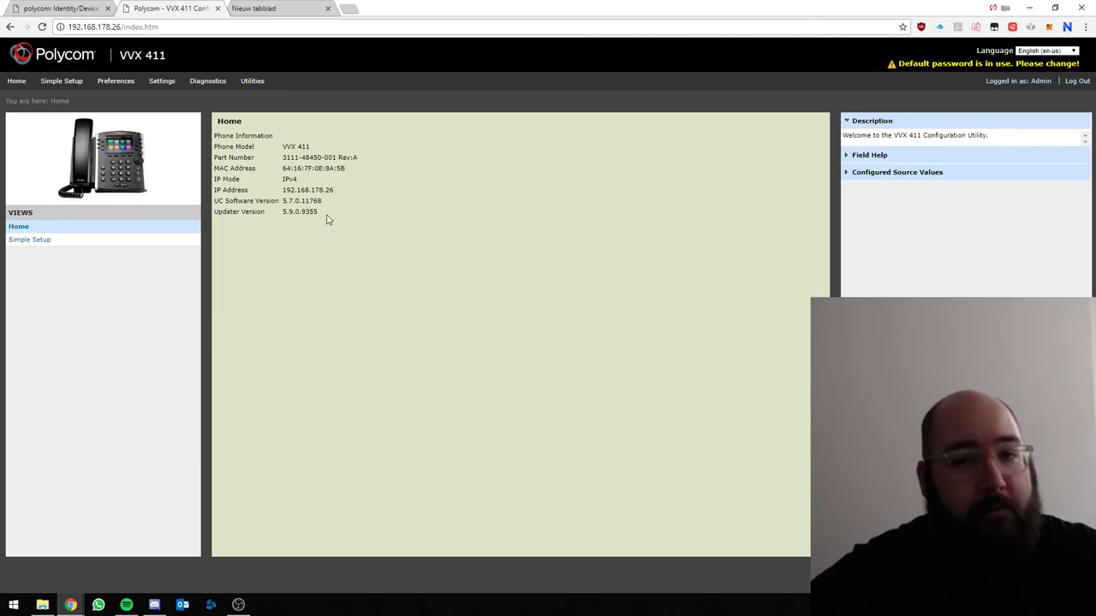
pyautogui.click(161, 81)
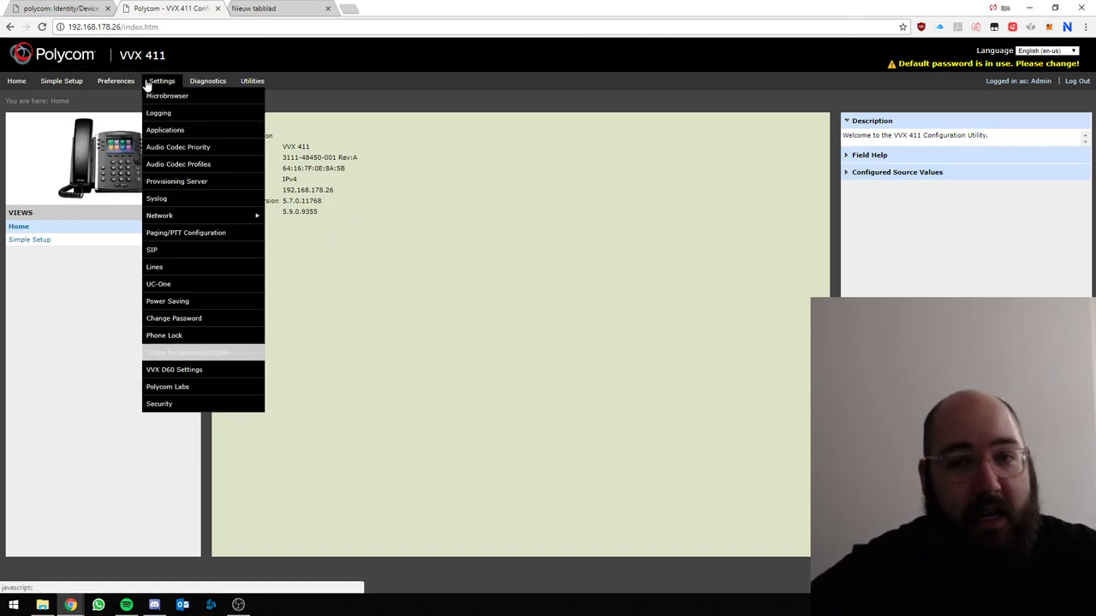
pyautogui.click(177, 181)
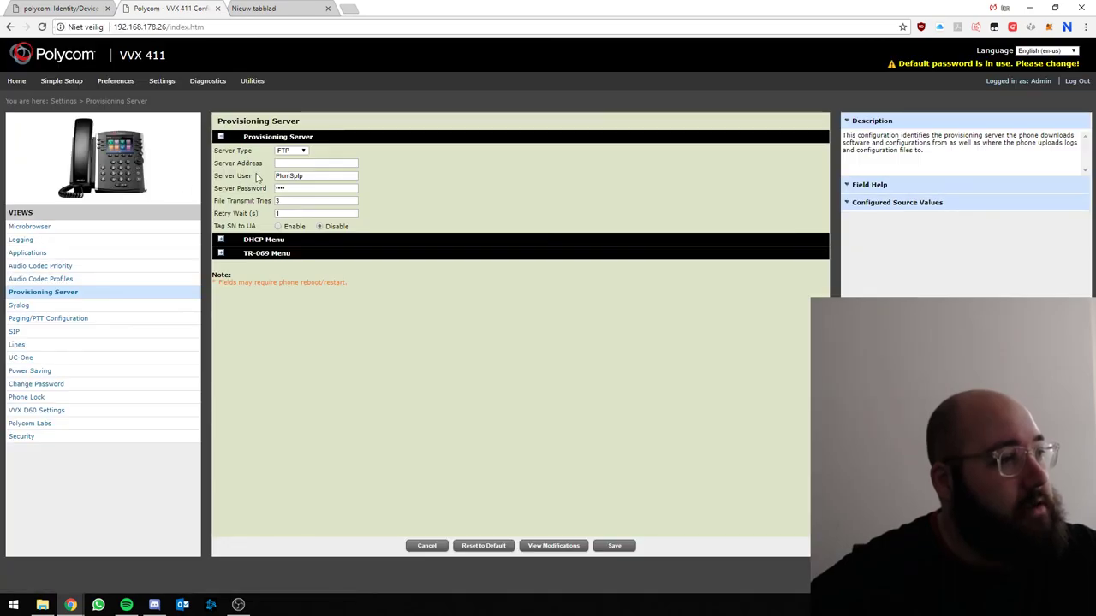
# Step: Set the provisioning server type to HTTP with its address, user and password, and save with confirmation
pyautogui.click(303, 151)
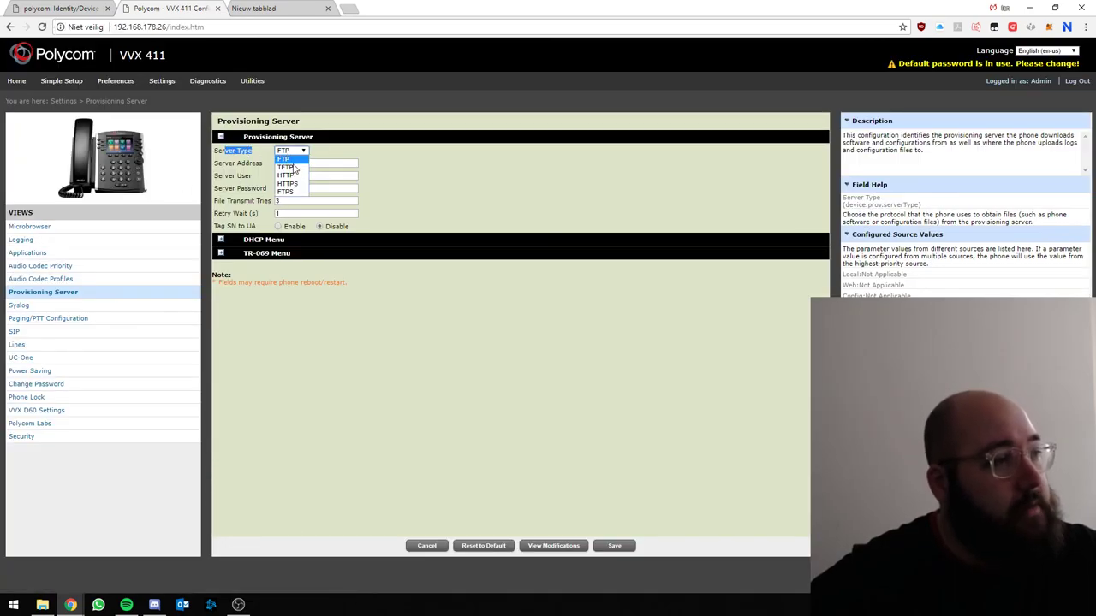
pyautogui.click(288, 174)
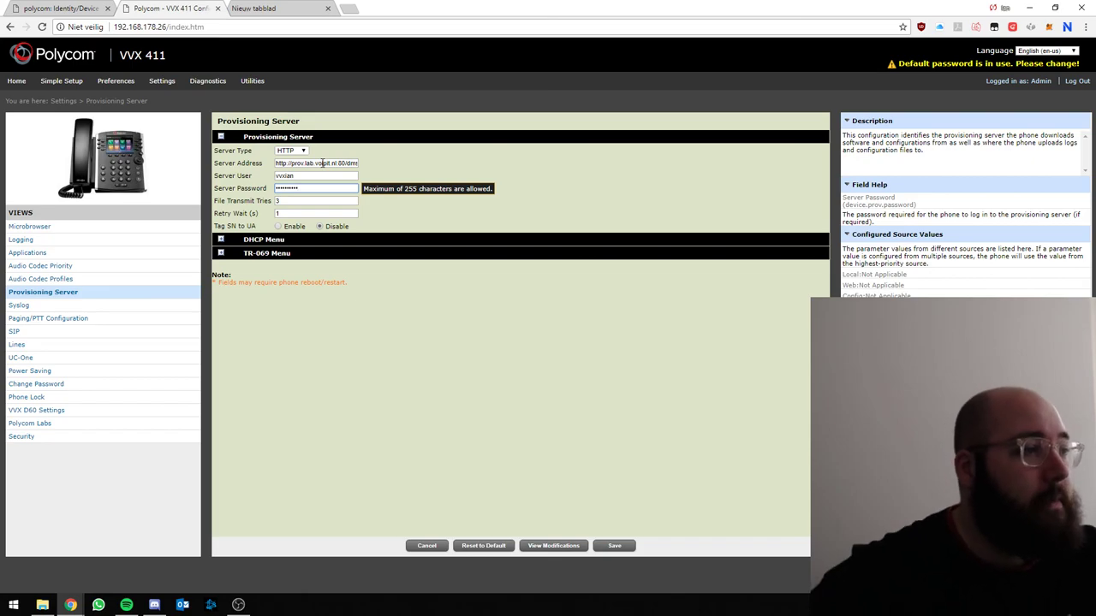
pyautogui.click(613, 545)
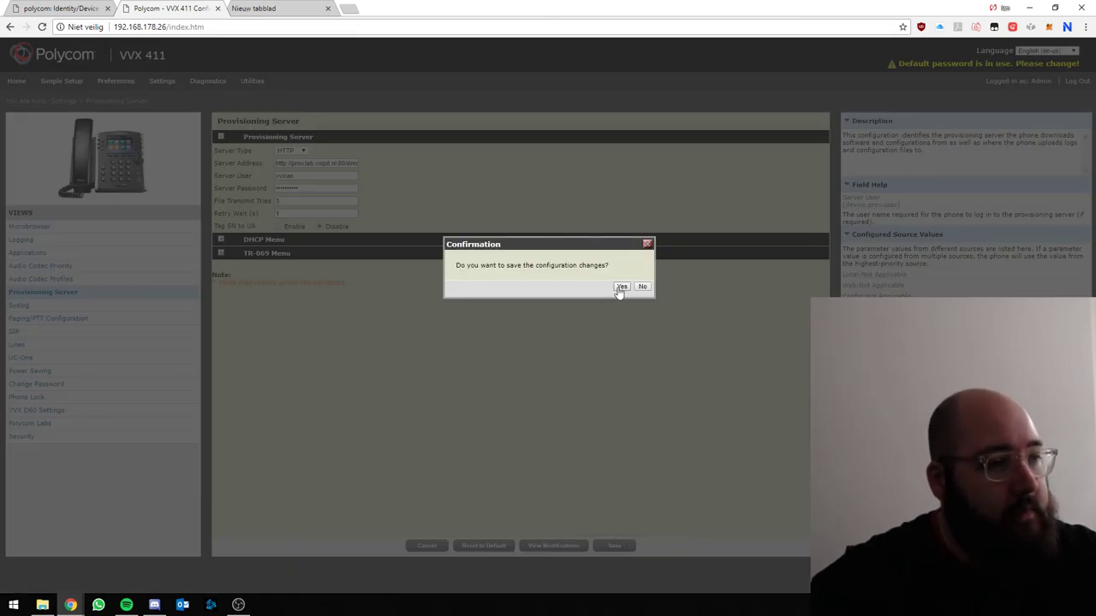
pyautogui.click(622, 286)
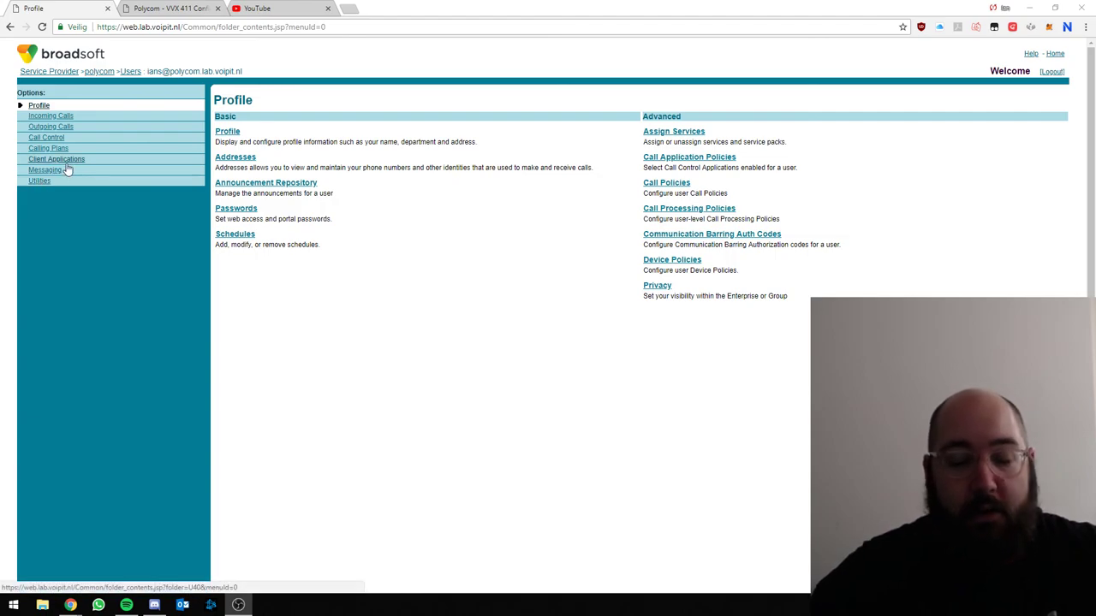
# Step: In Client Applications > Busy Lamp Field, move Polycom.Support to the top of Monitored Users and apply
pyautogui.click(57, 159)
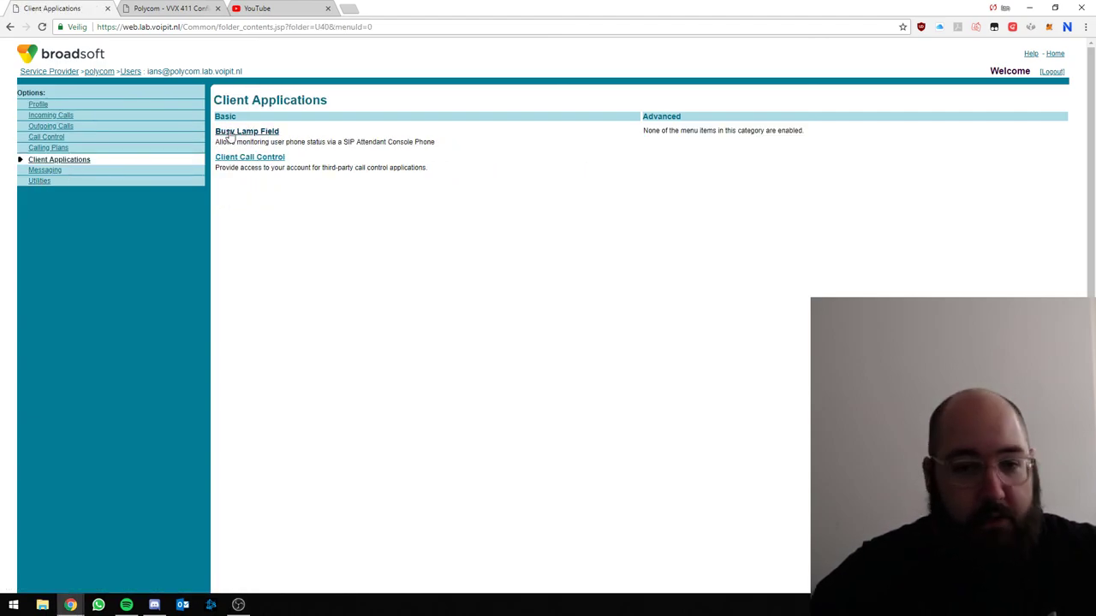
pyautogui.click(246, 130)
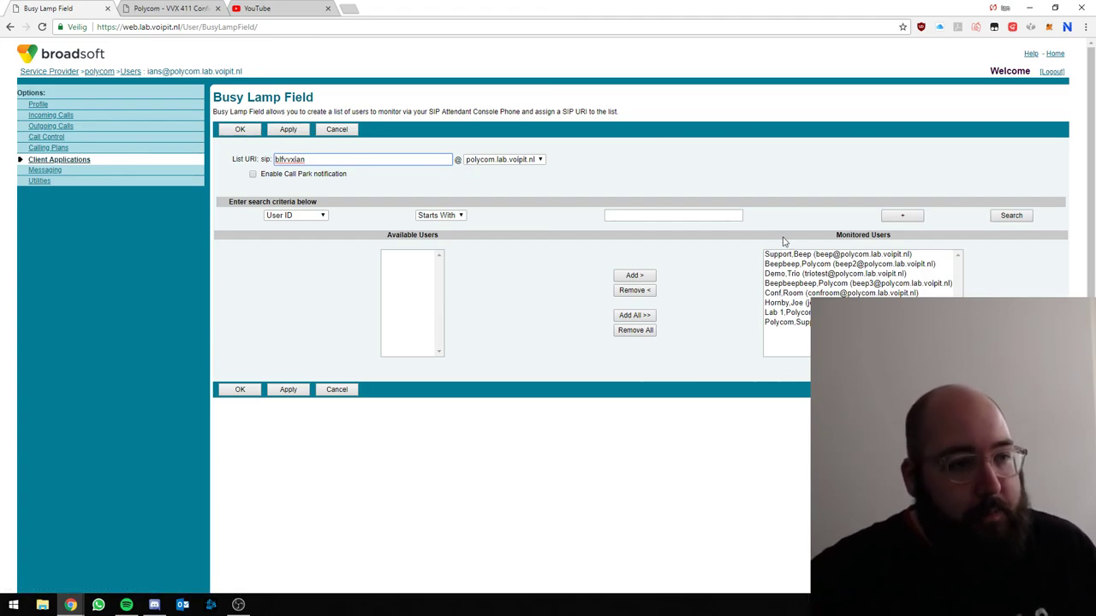
pyautogui.click(839, 254)
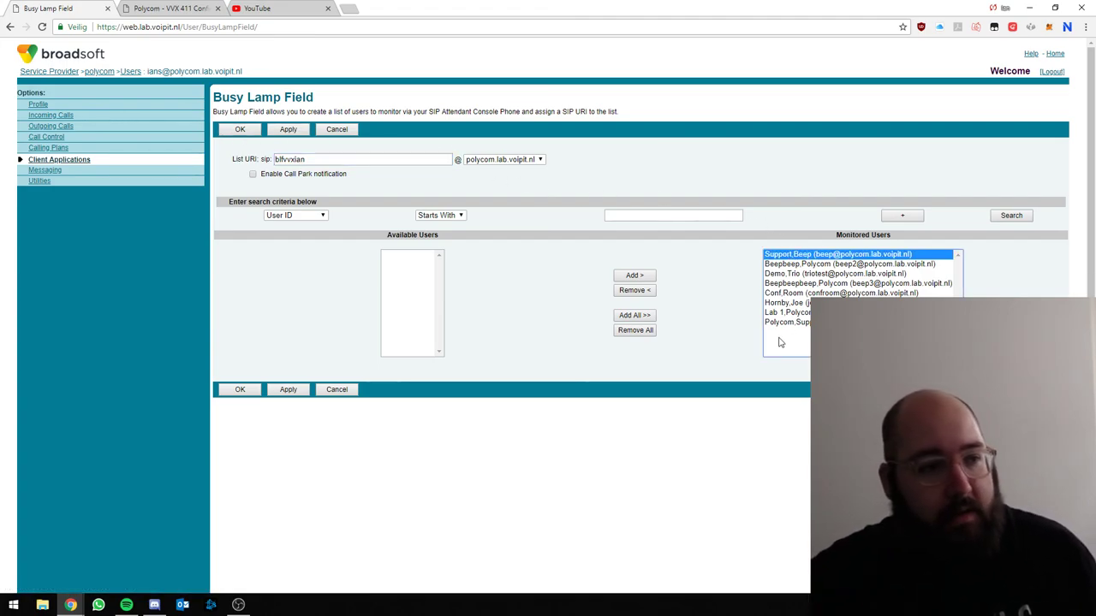
pyautogui.click(786, 322)
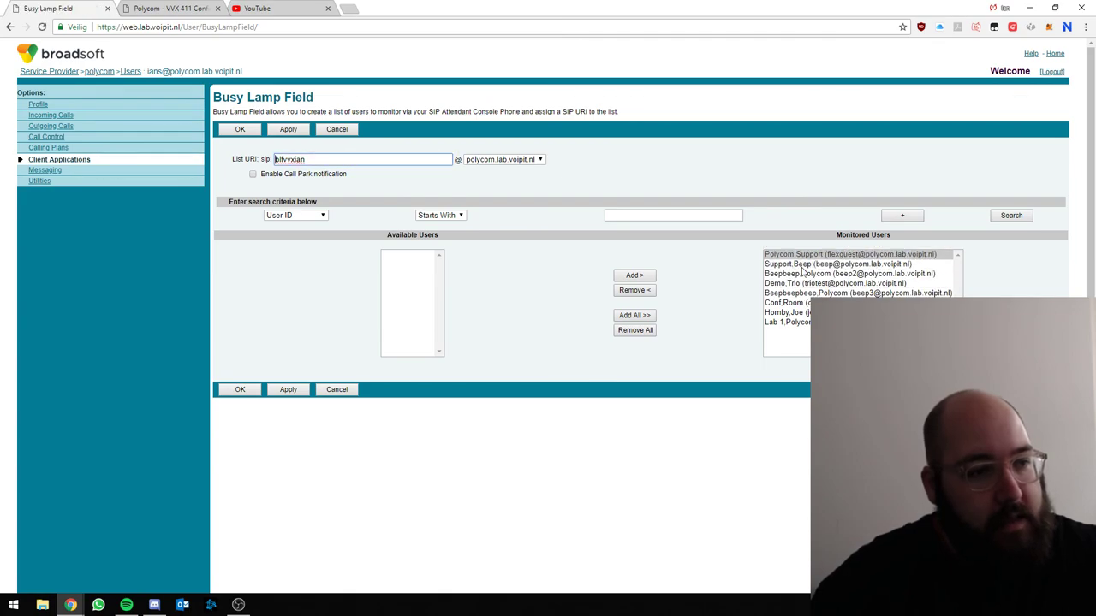
pyautogui.click(288, 130)
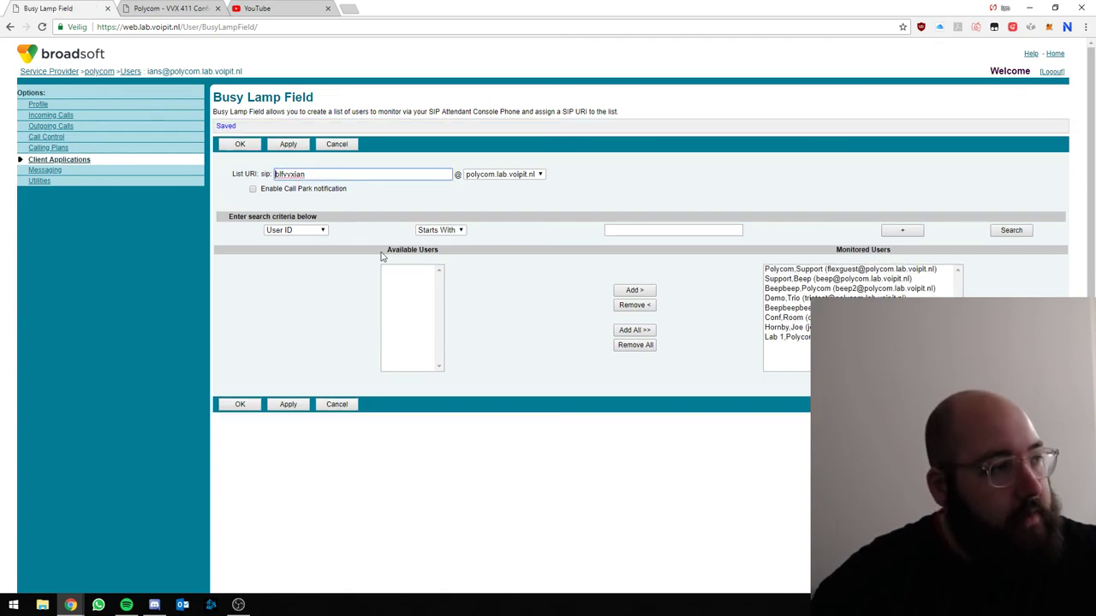
pyautogui.moveTo(493, 322)
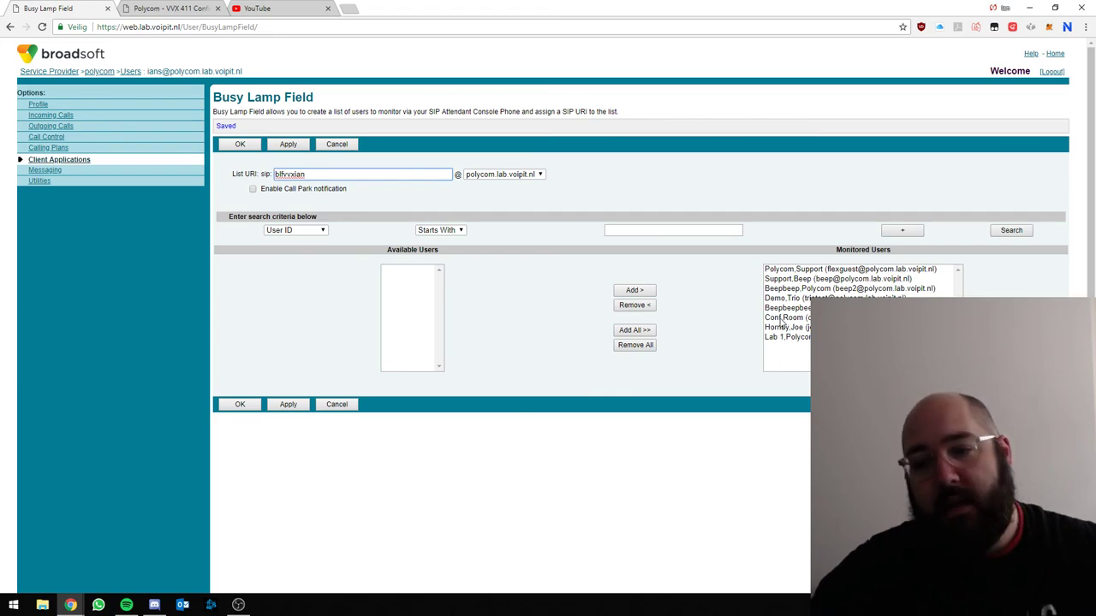
pyautogui.moveTo(743, 348)
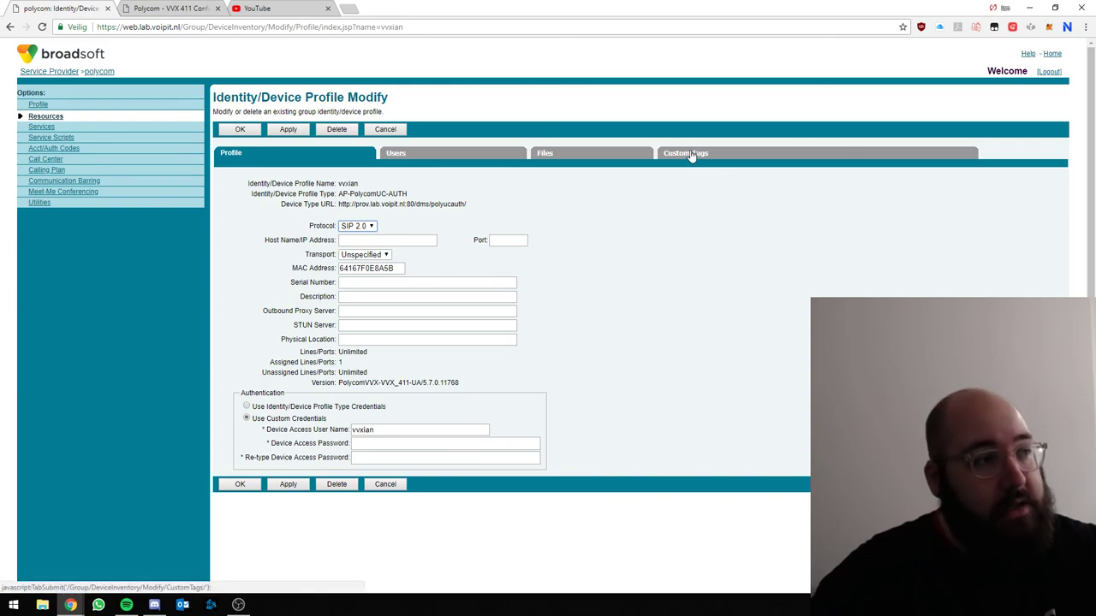
# Step: Add the custom tag %ACD_ENABLE% with value 1 to vvxian, then show its configuration files
pyautogui.click(685, 153)
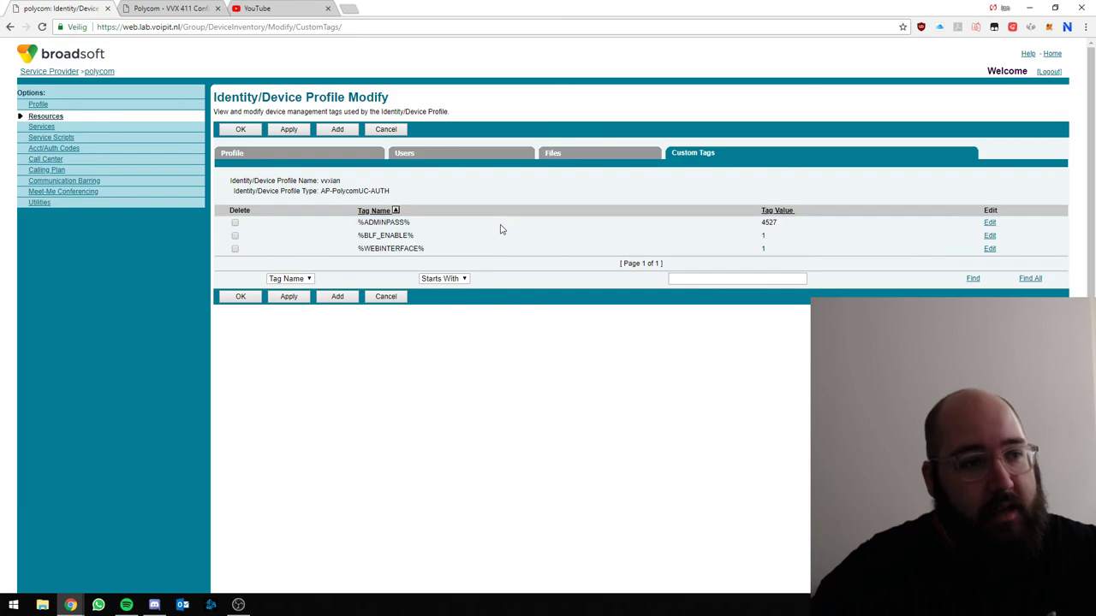
pyautogui.click(383, 223)
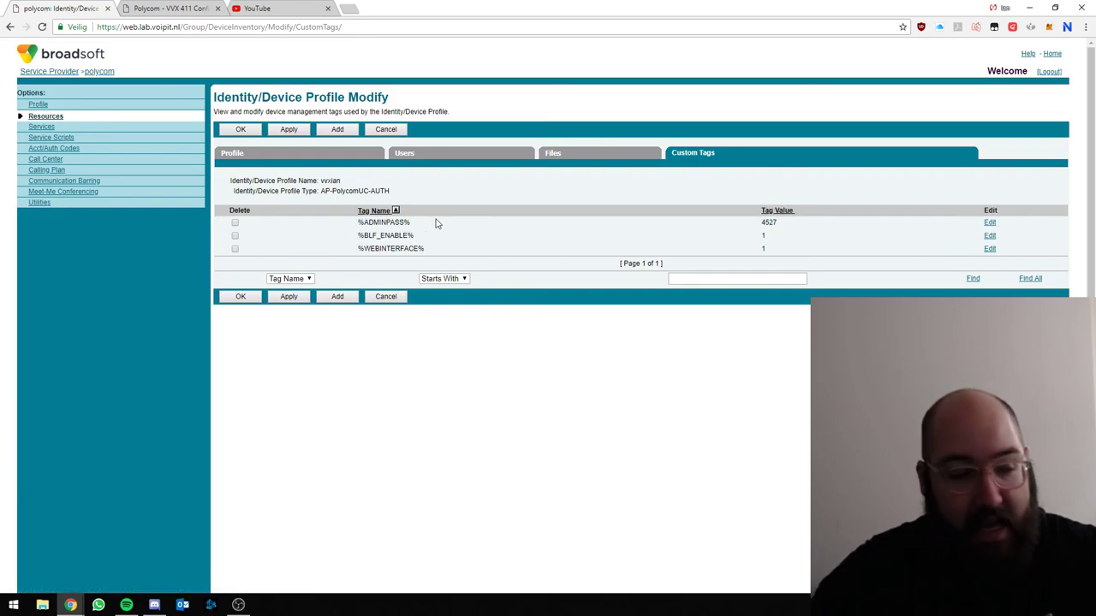
pyautogui.moveTo(521, 233)
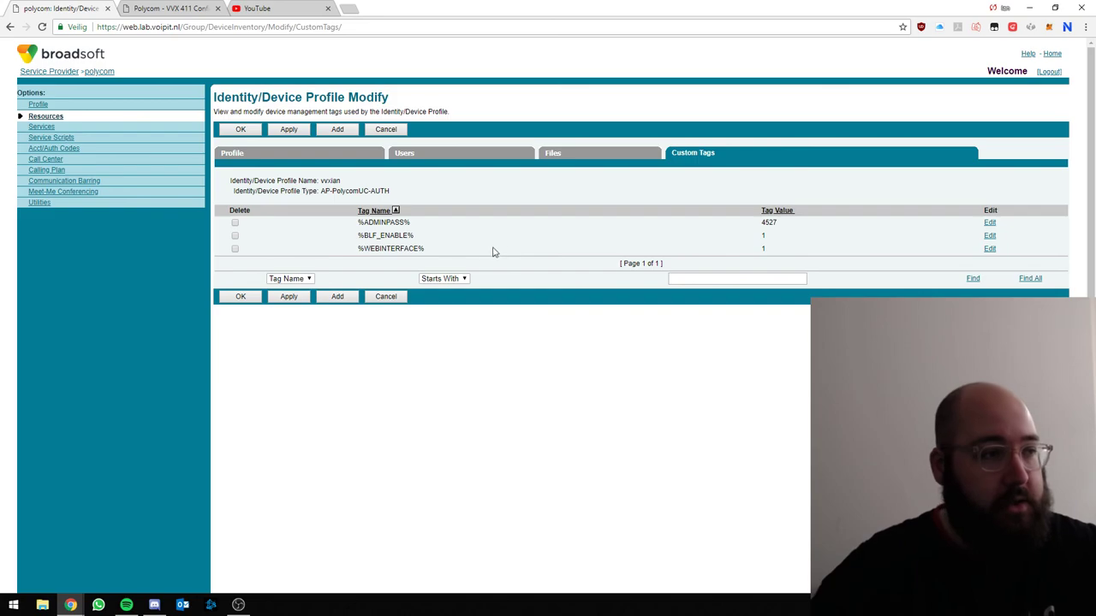
pyautogui.click(335, 130)
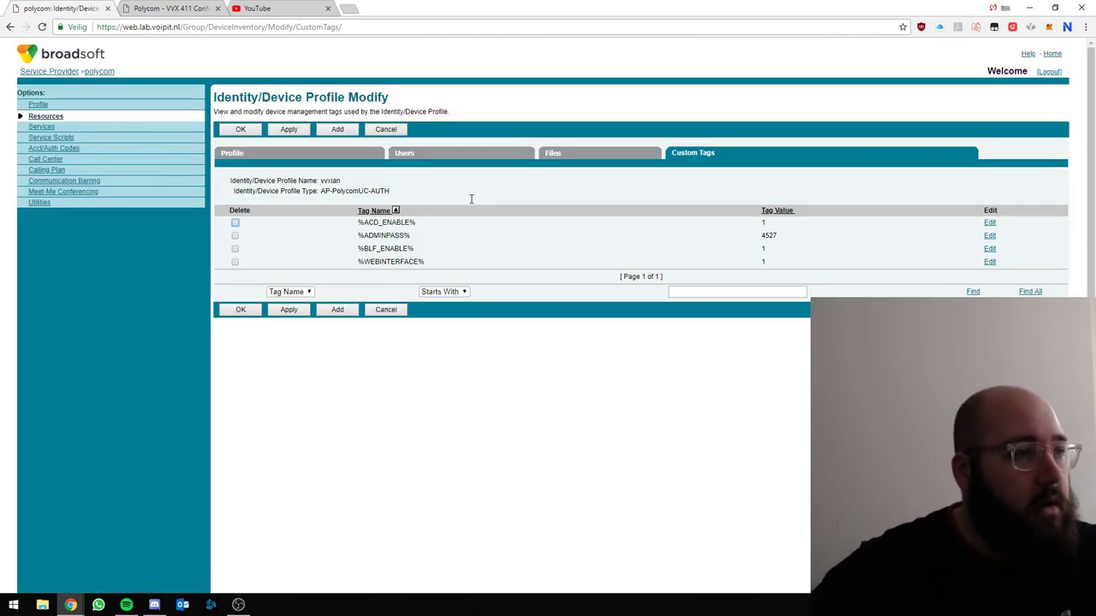
pyautogui.click(552, 152)
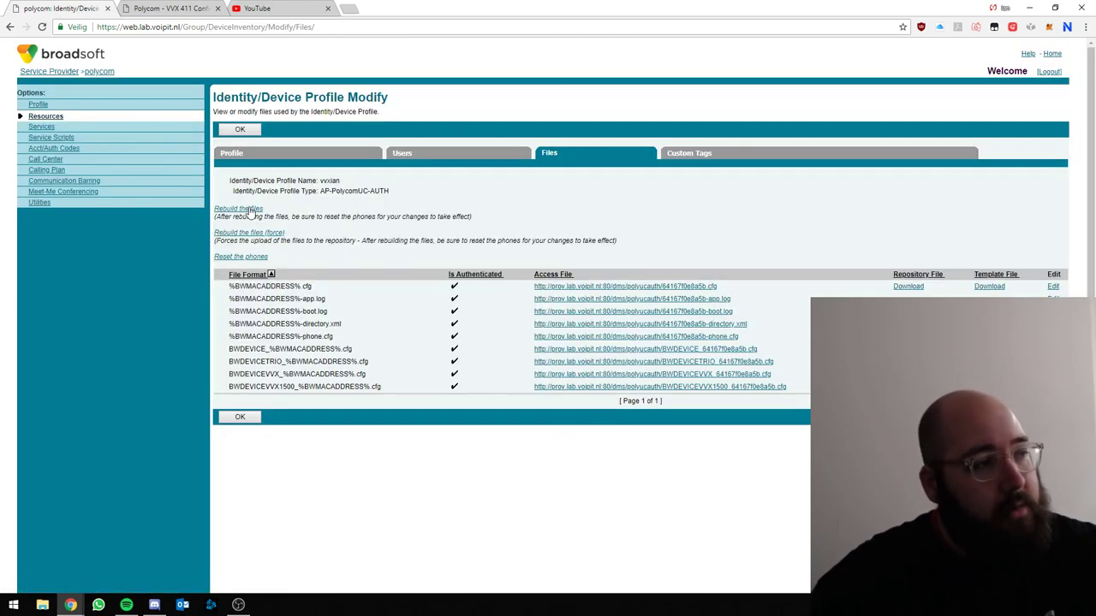
# Step: Rebuild the vvxian profile's configuration files and return to its Profile details with credentials
pyautogui.click(240, 128)
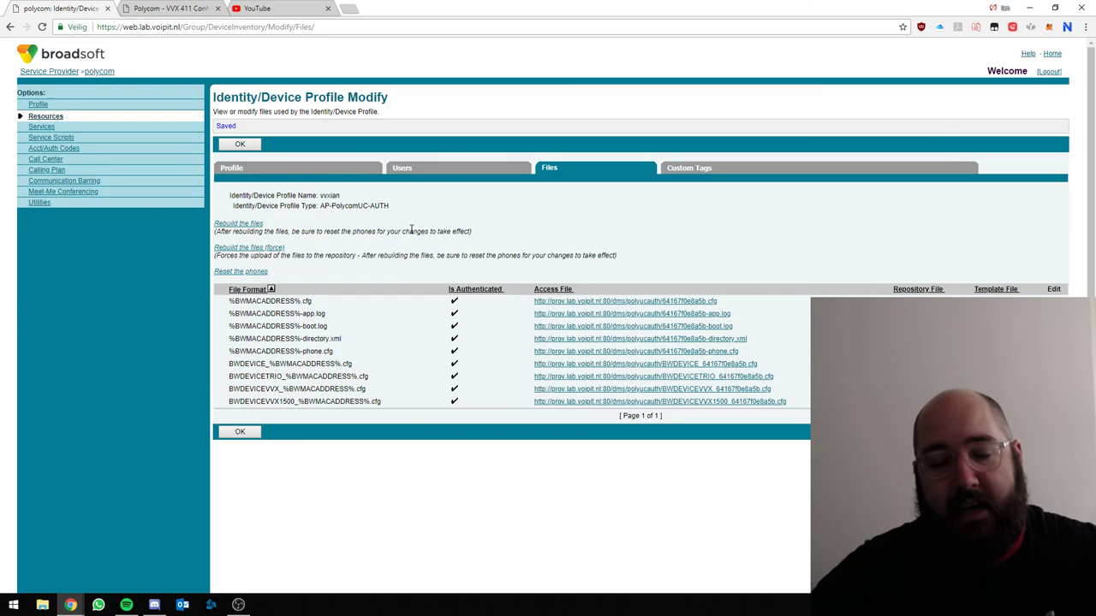
pyautogui.moveTo(410, 228)
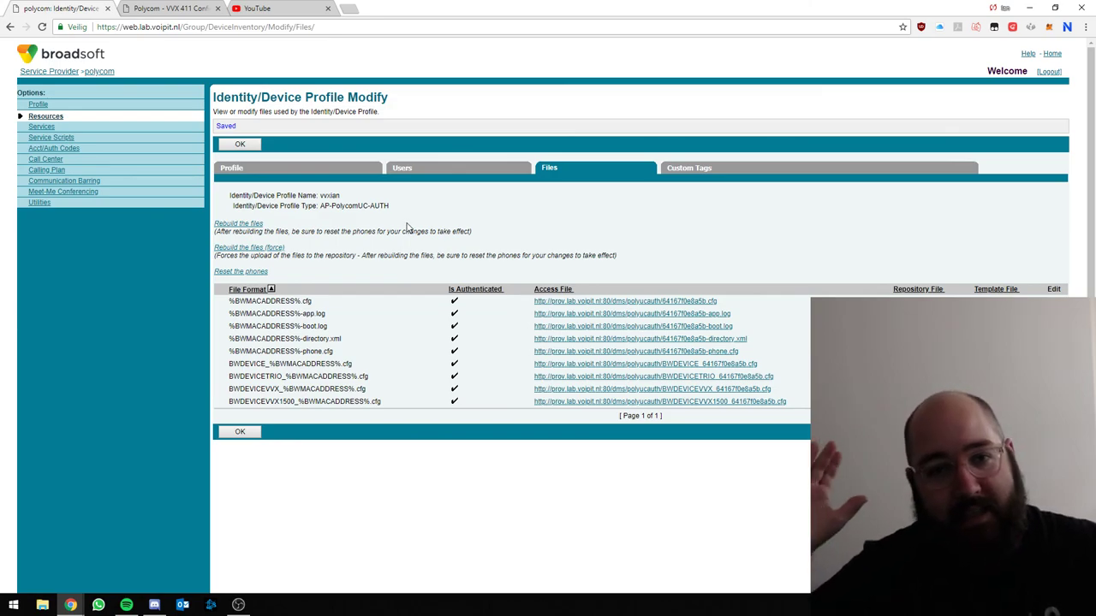
pyautogui.moveTo(414, 276)
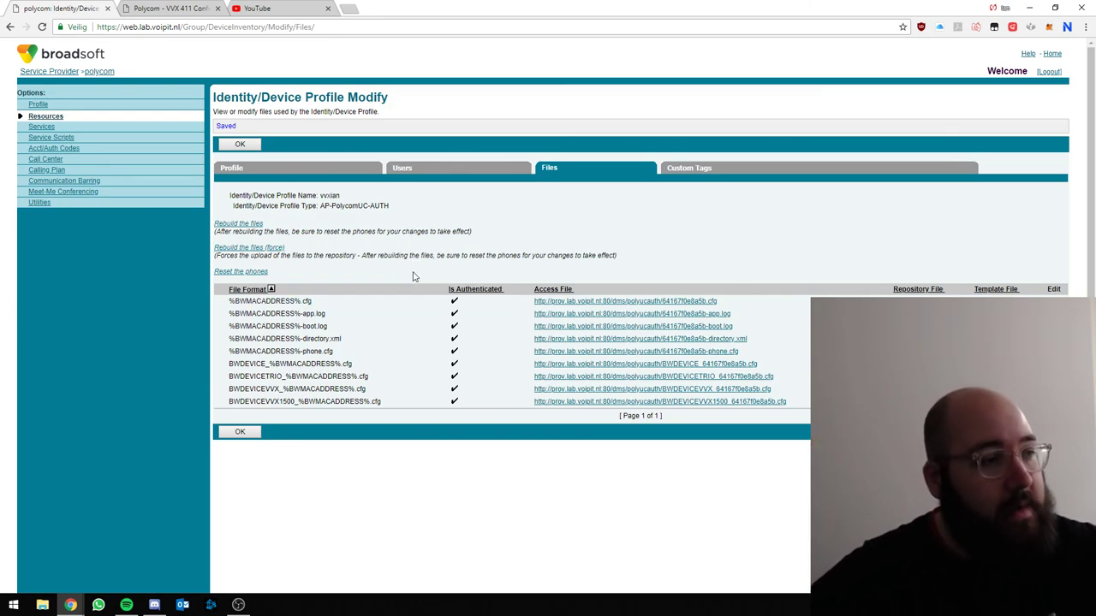
pyautogui.moveTo(407, 271)
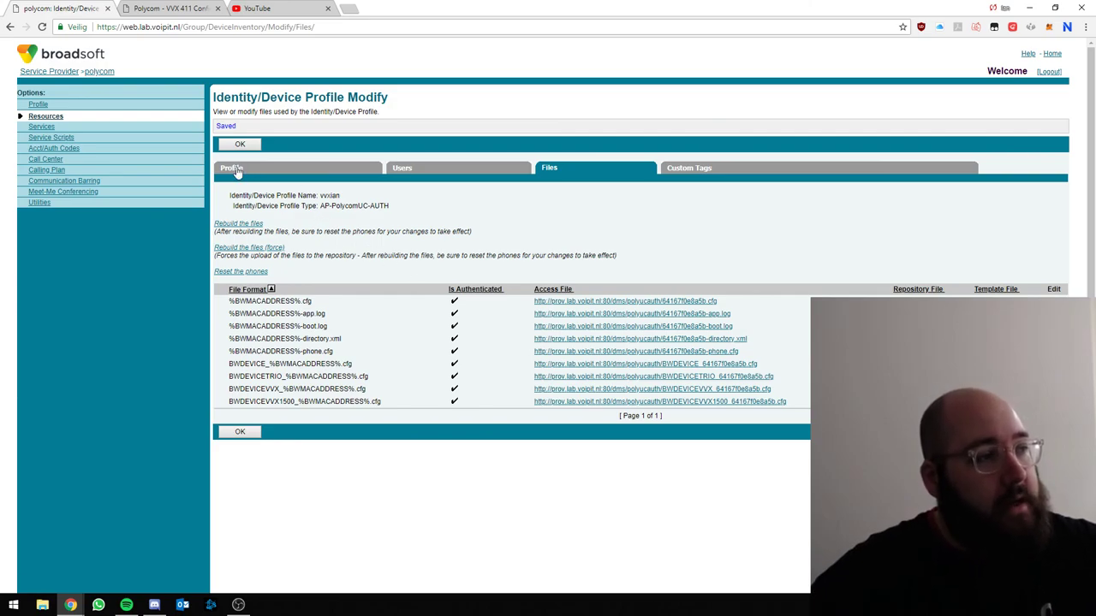
pyautogui.click(231, 167)
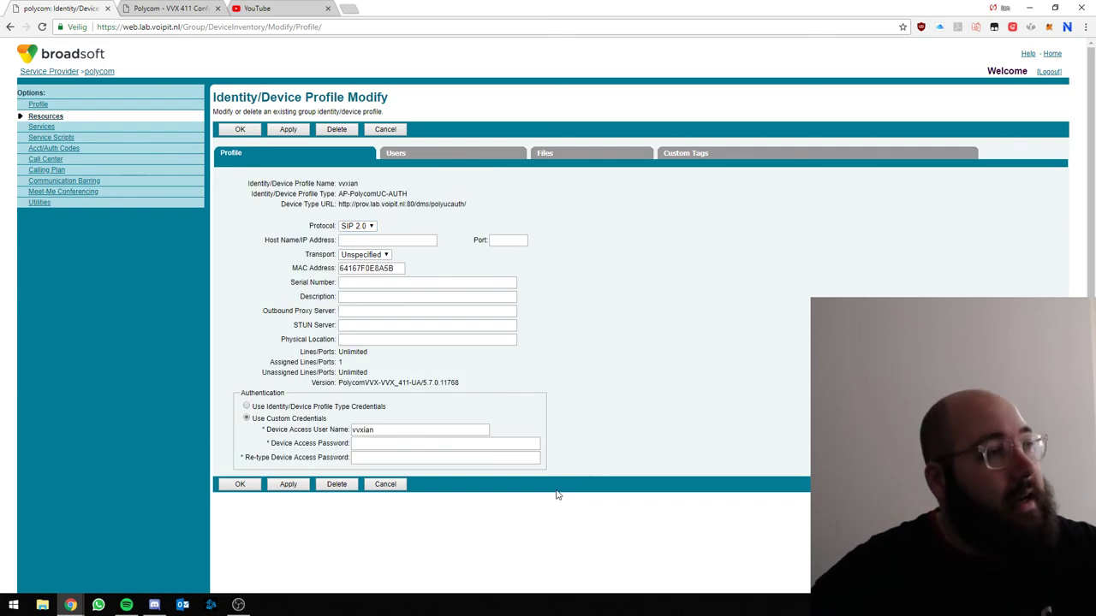
pyautogui.moveTo(500, 374)
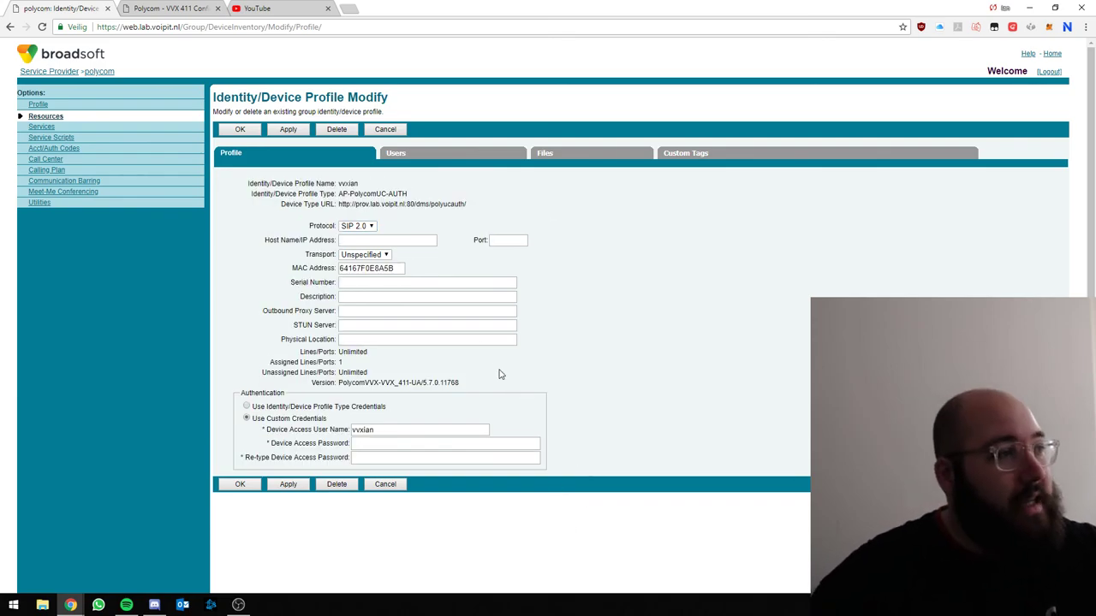
pyautogui.click(168, 7)
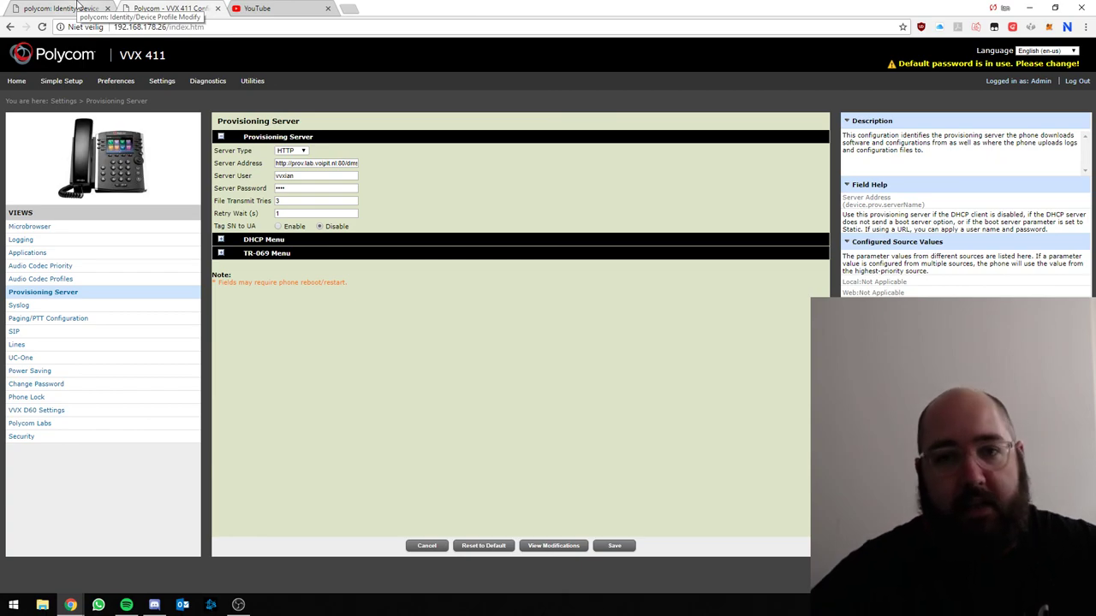
pyautogui.click(55, 7)
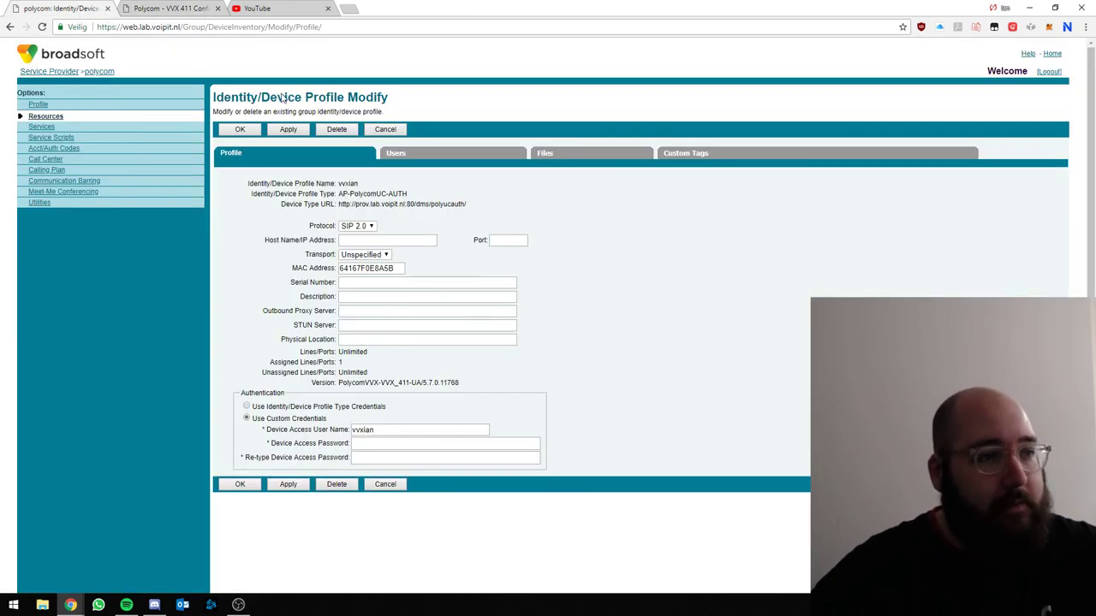
pyautogui.moveTo(527, 370)
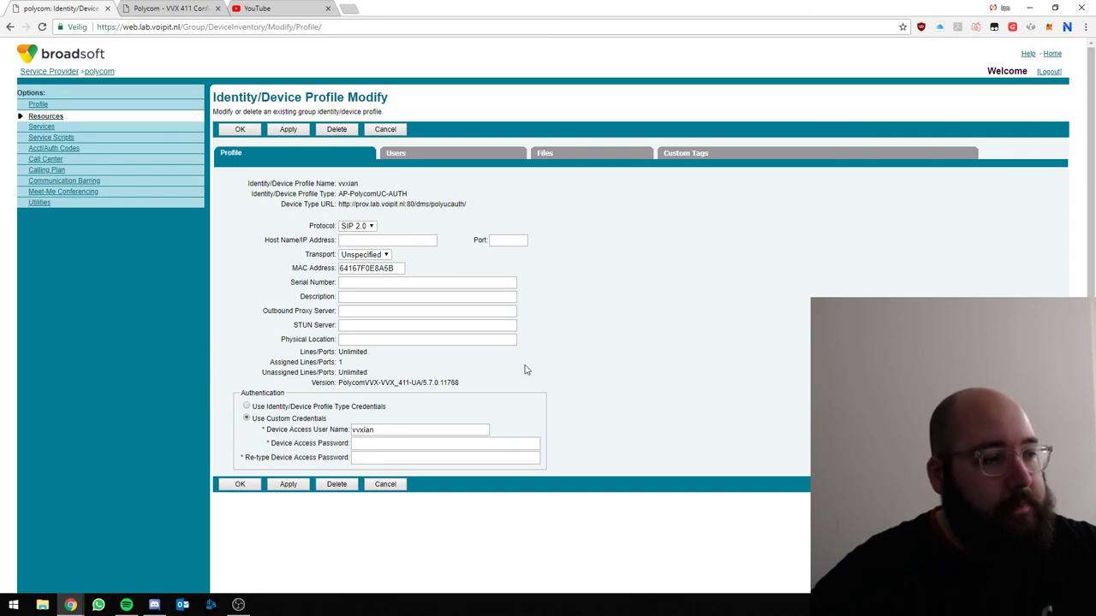
pyautogui.moveTo(495, 370)
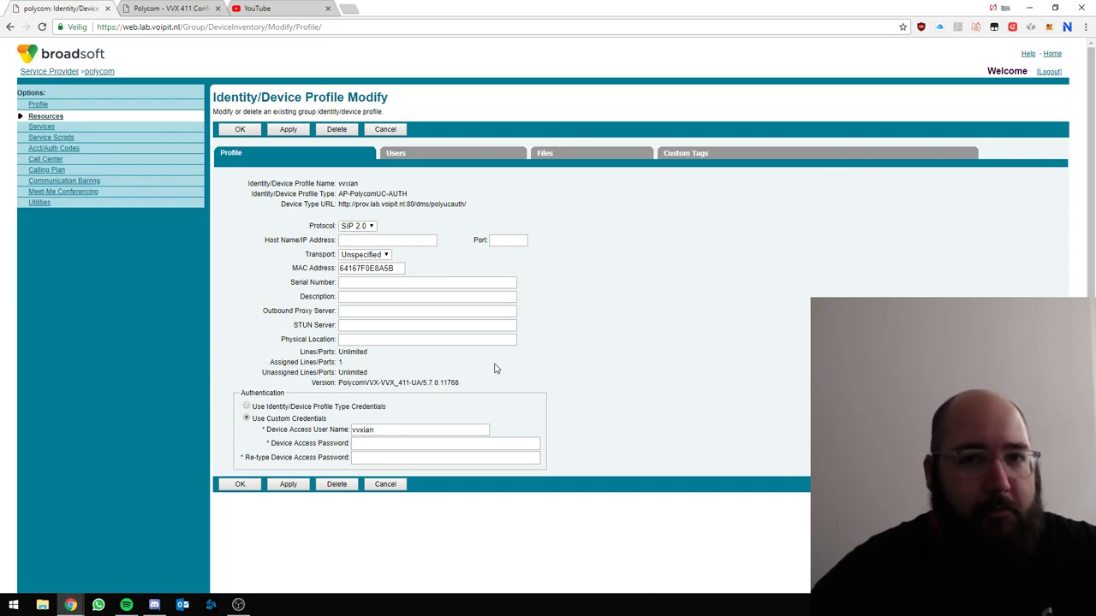